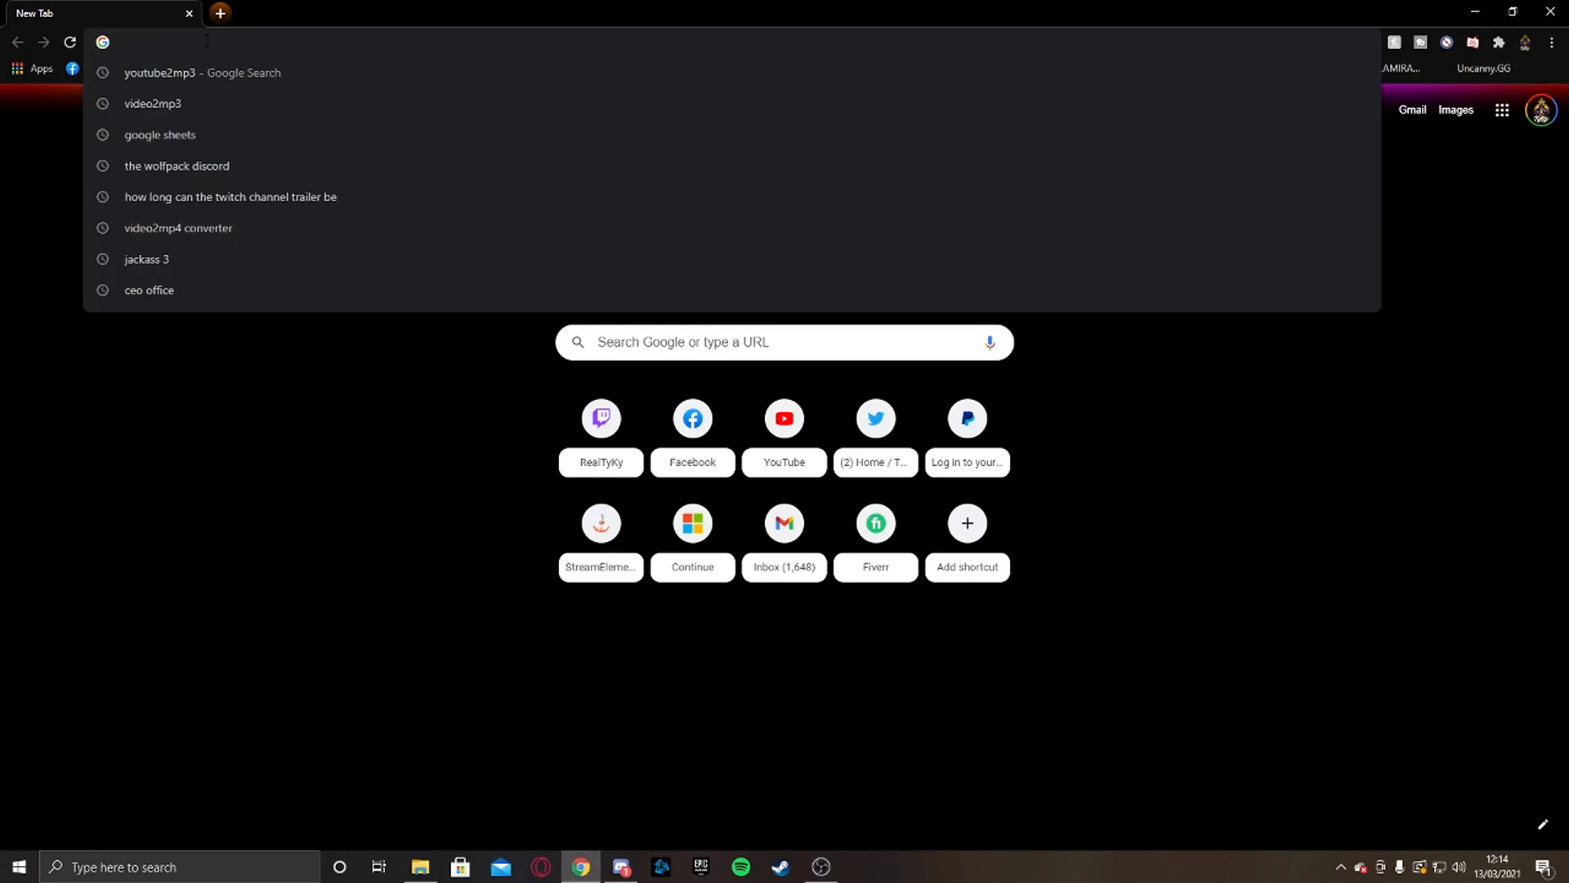
Go to pixel.chat to load the dashboard listing active and inactive overlays.
text(pixel.chat.tv/dash)
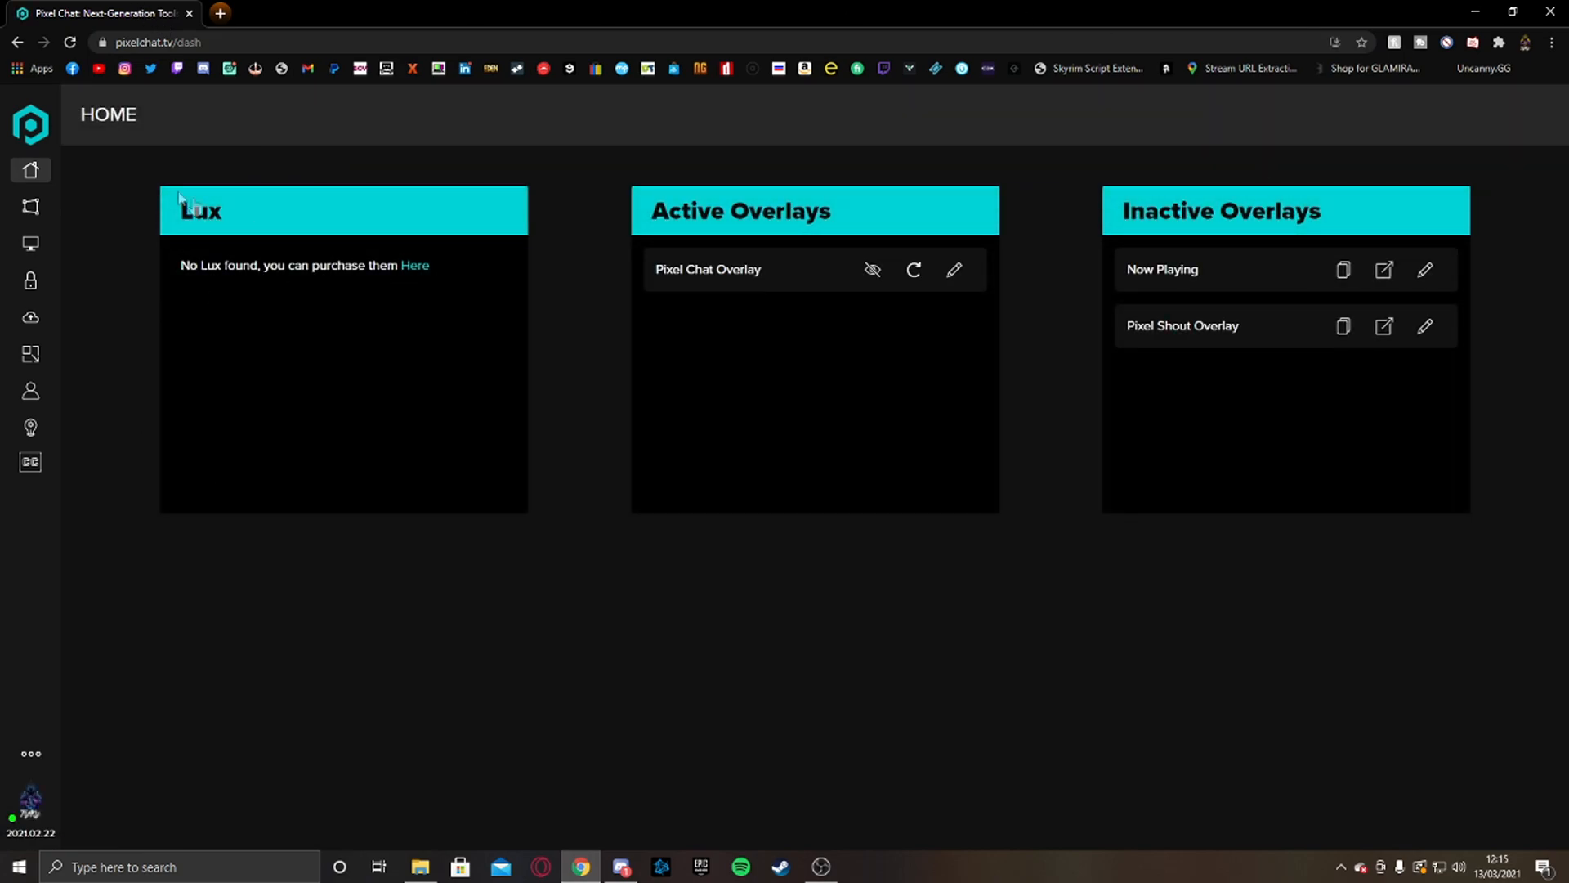
mouse_move(813, 175)
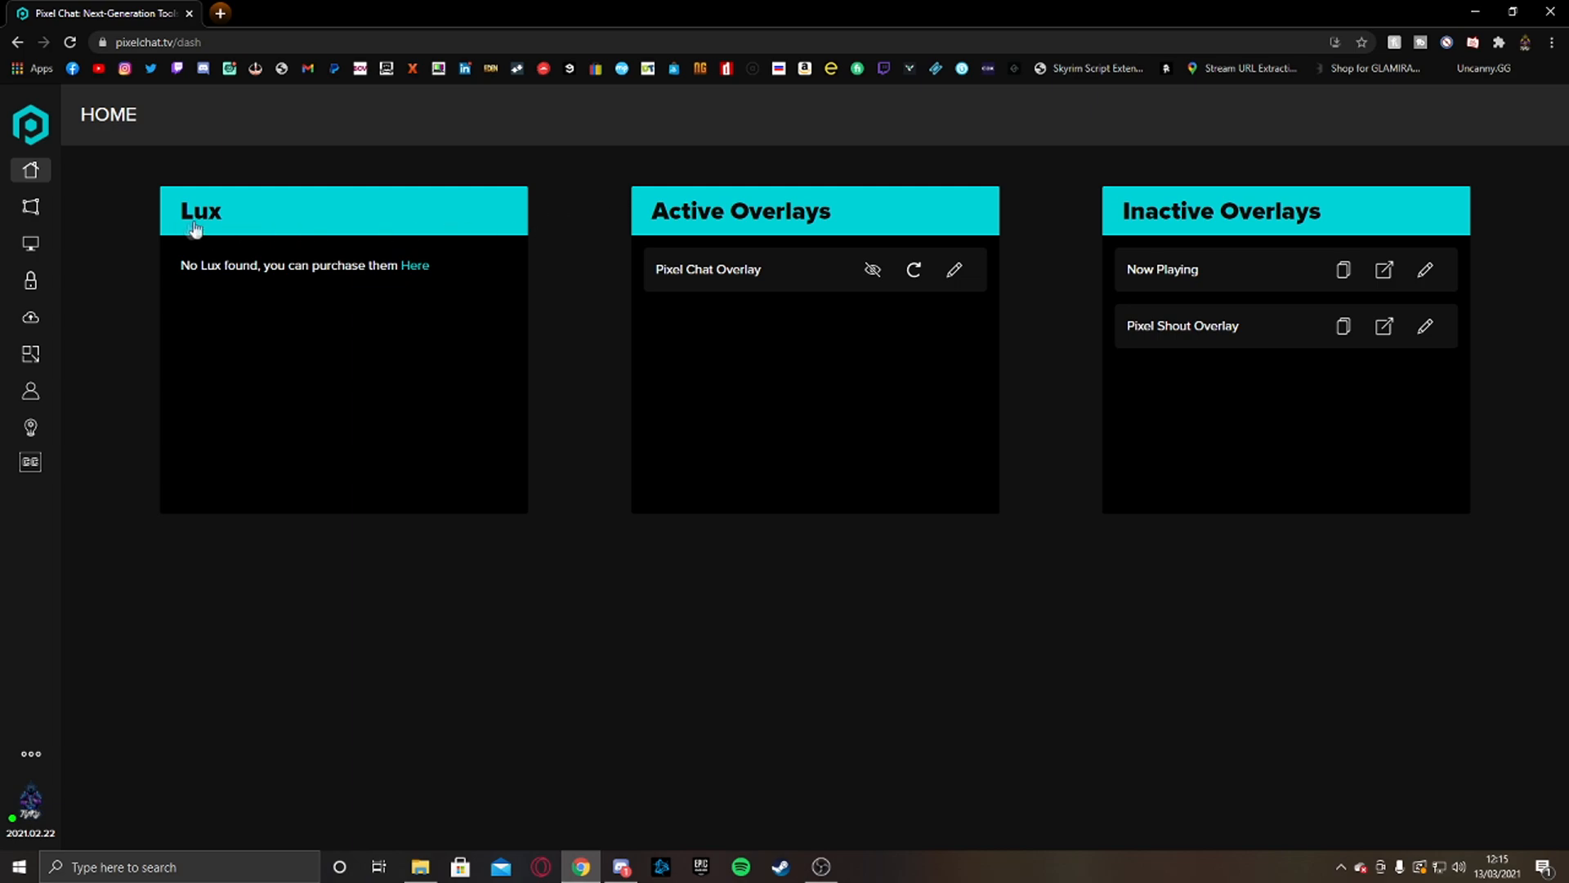
mouse_move(654, 284)
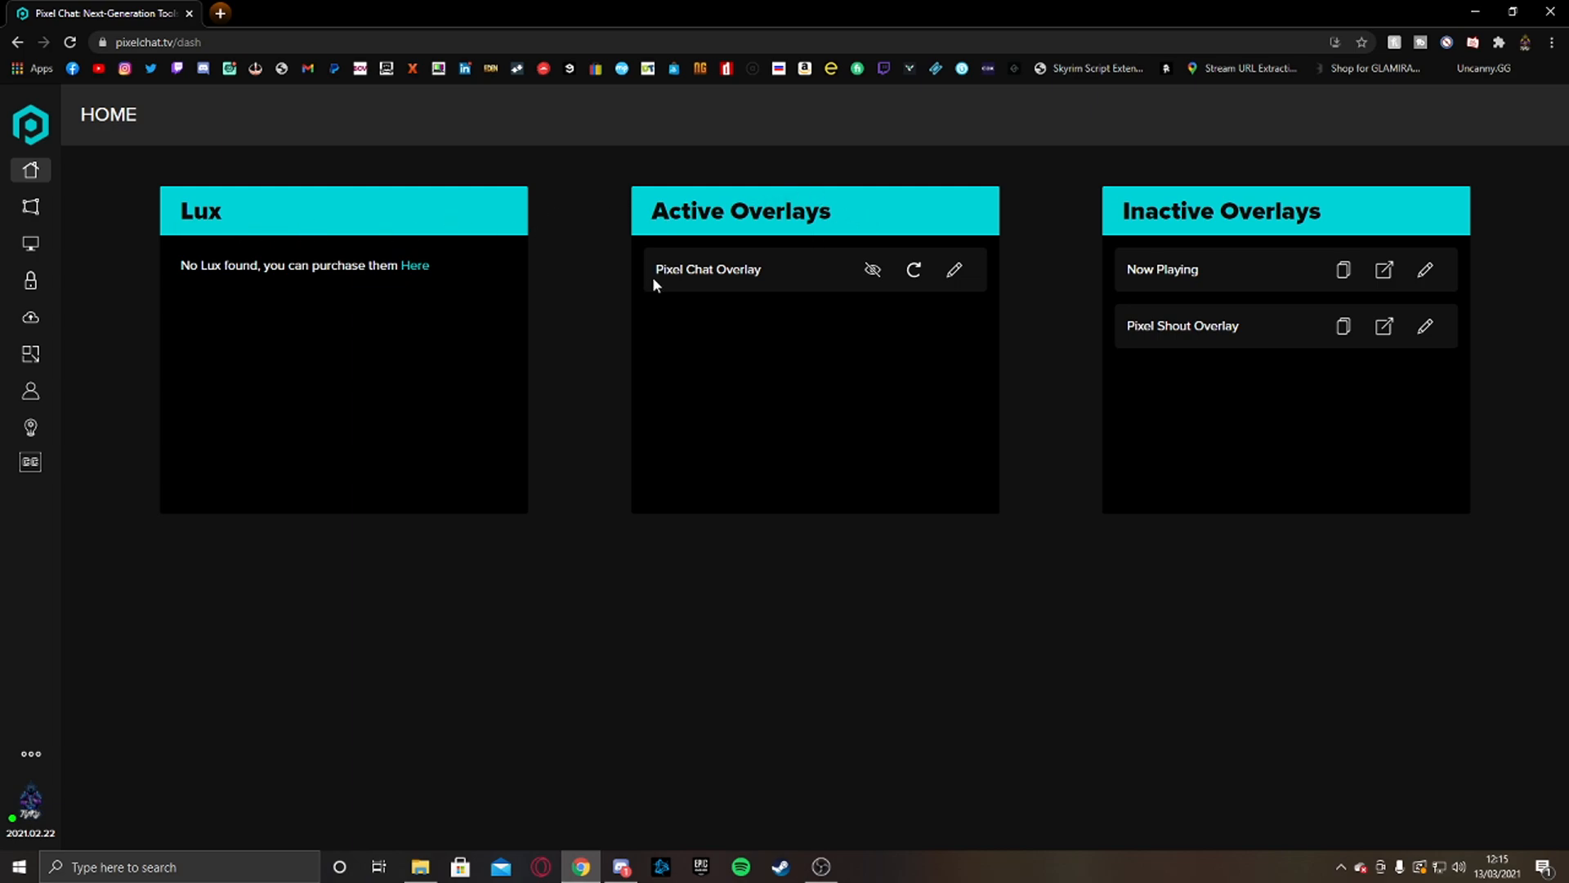
mouse_move(909, 260)
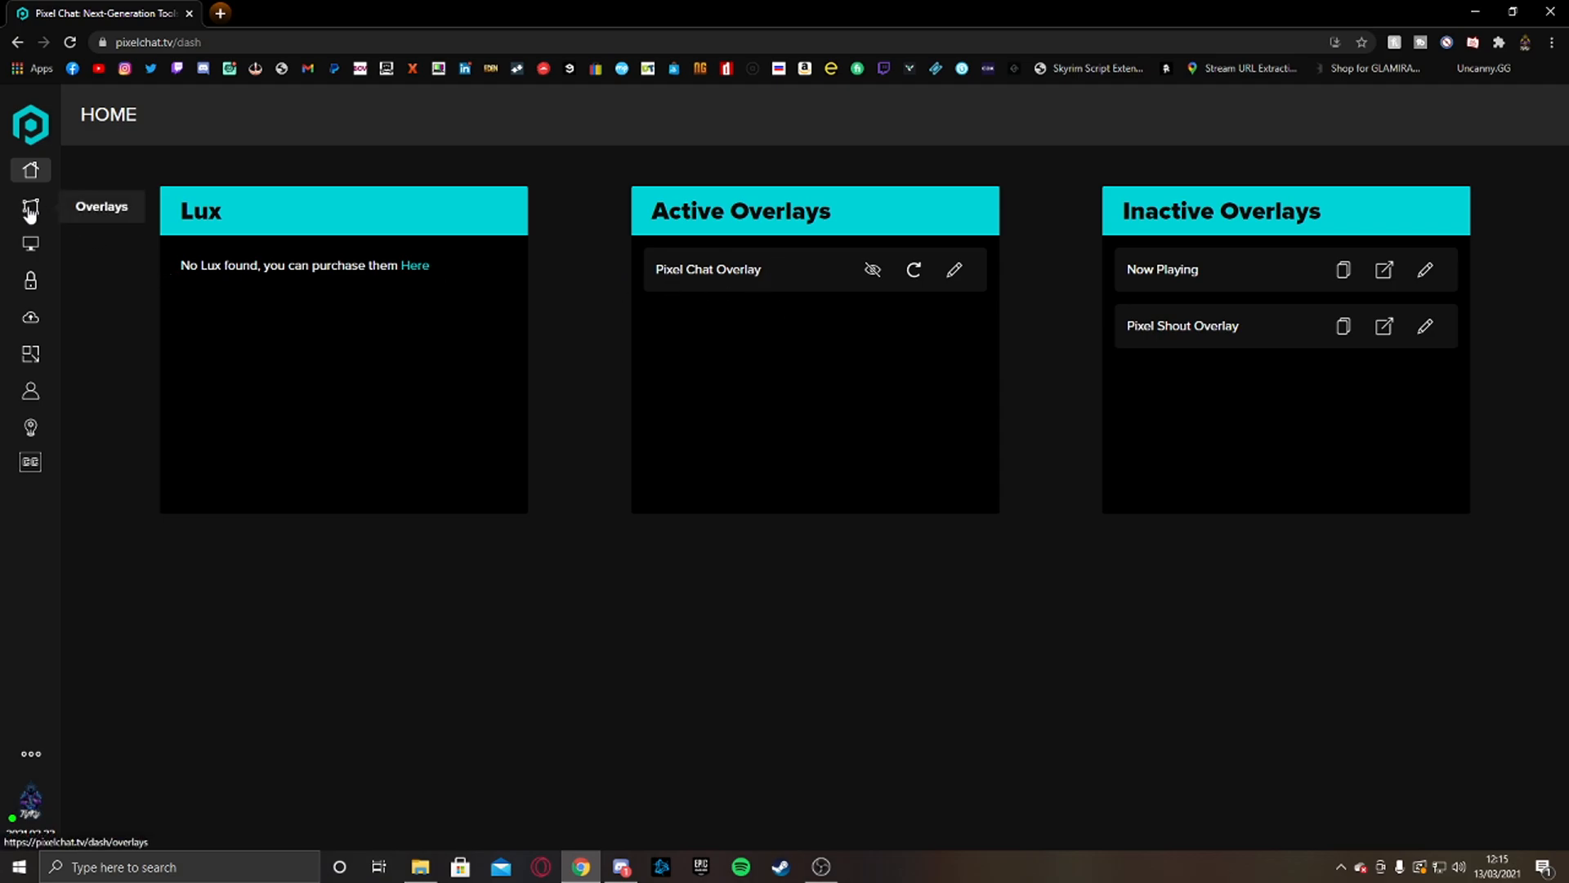
From the Overlays page, create a new Pixel Chat Overlay.
click(29, 208)
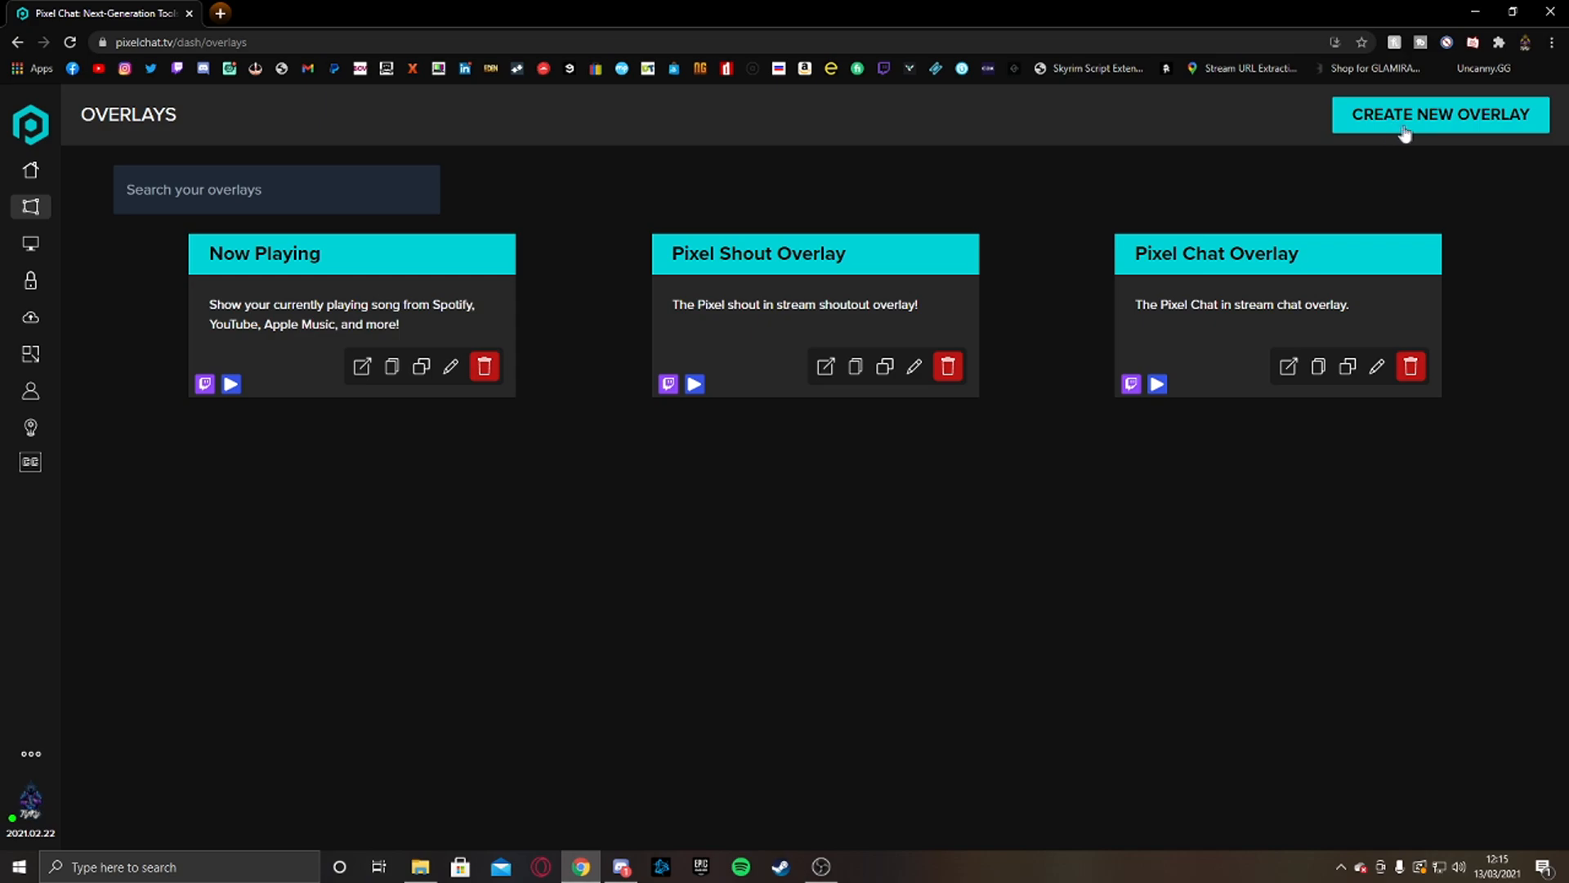
click(1439, 114)
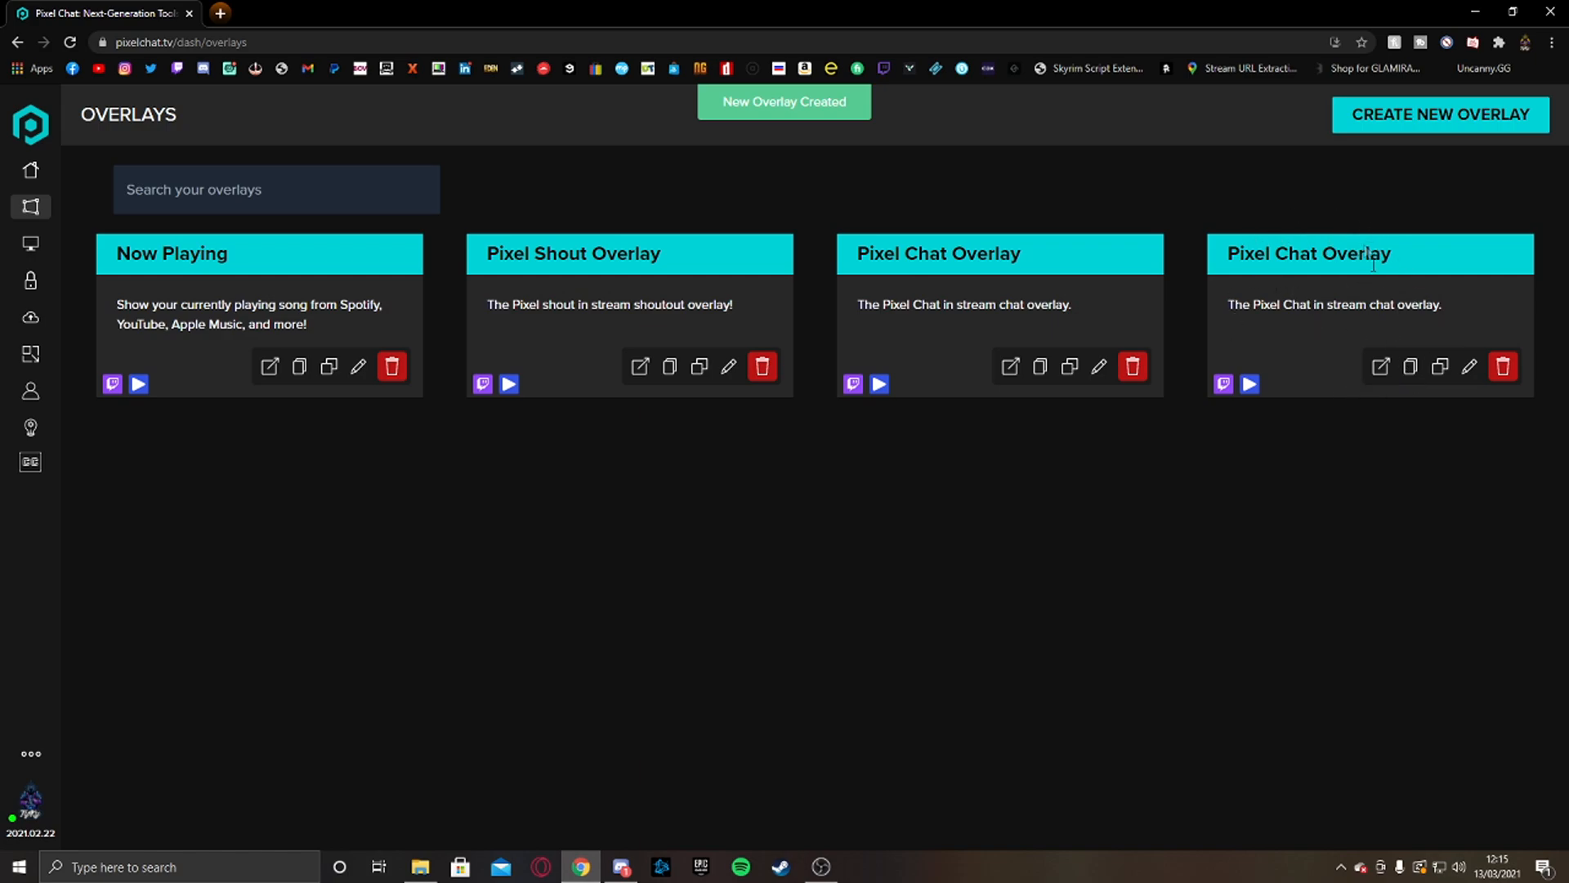
mouse_move(957, 281)
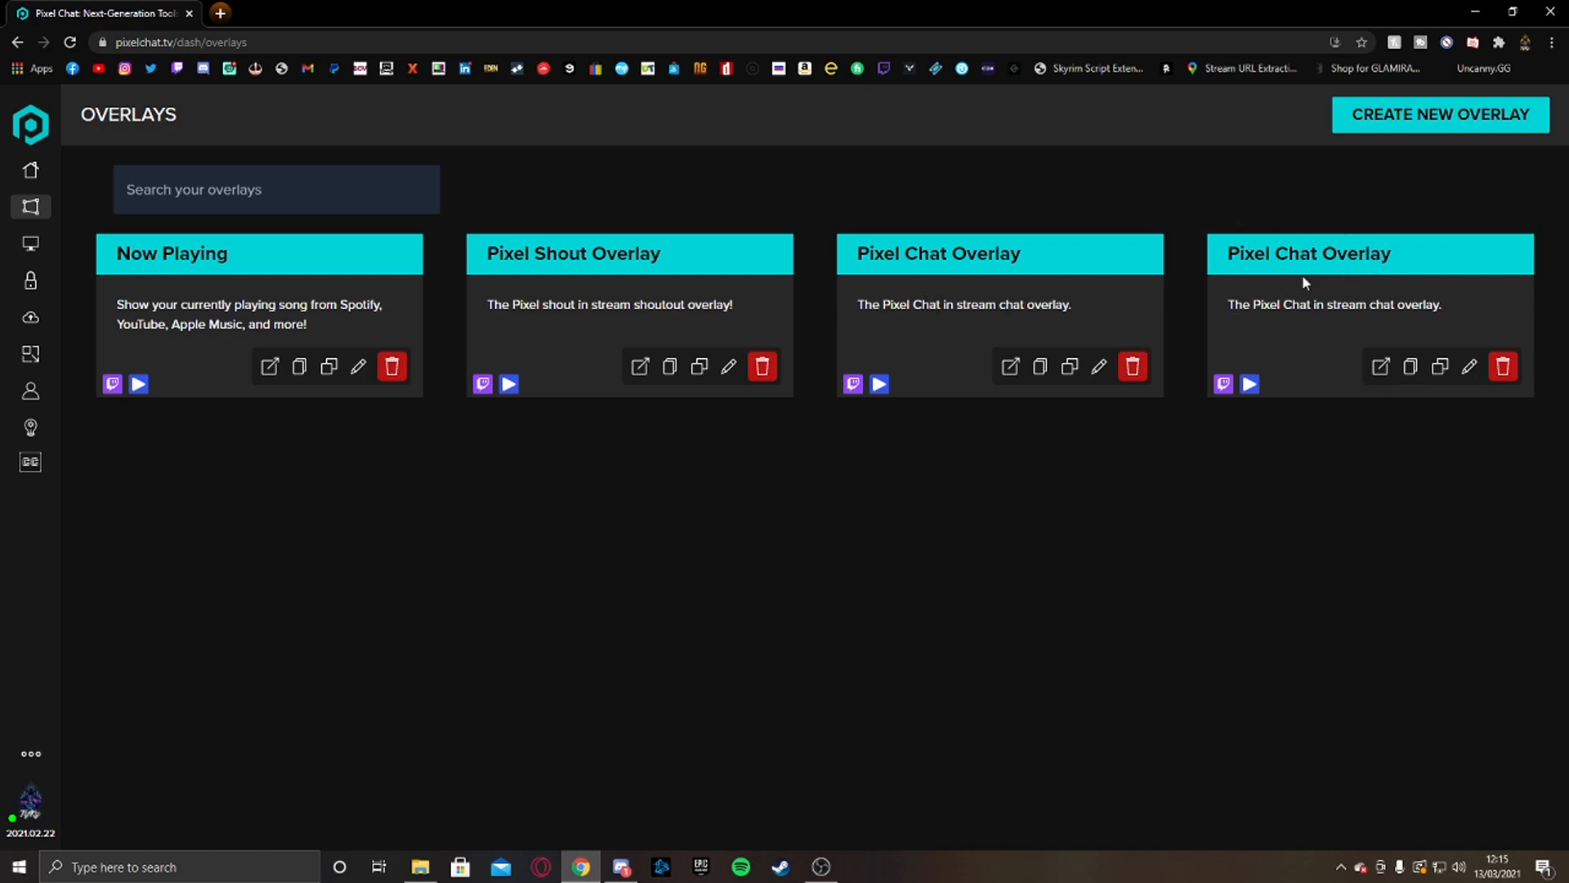
mouse_move(1441, 368)
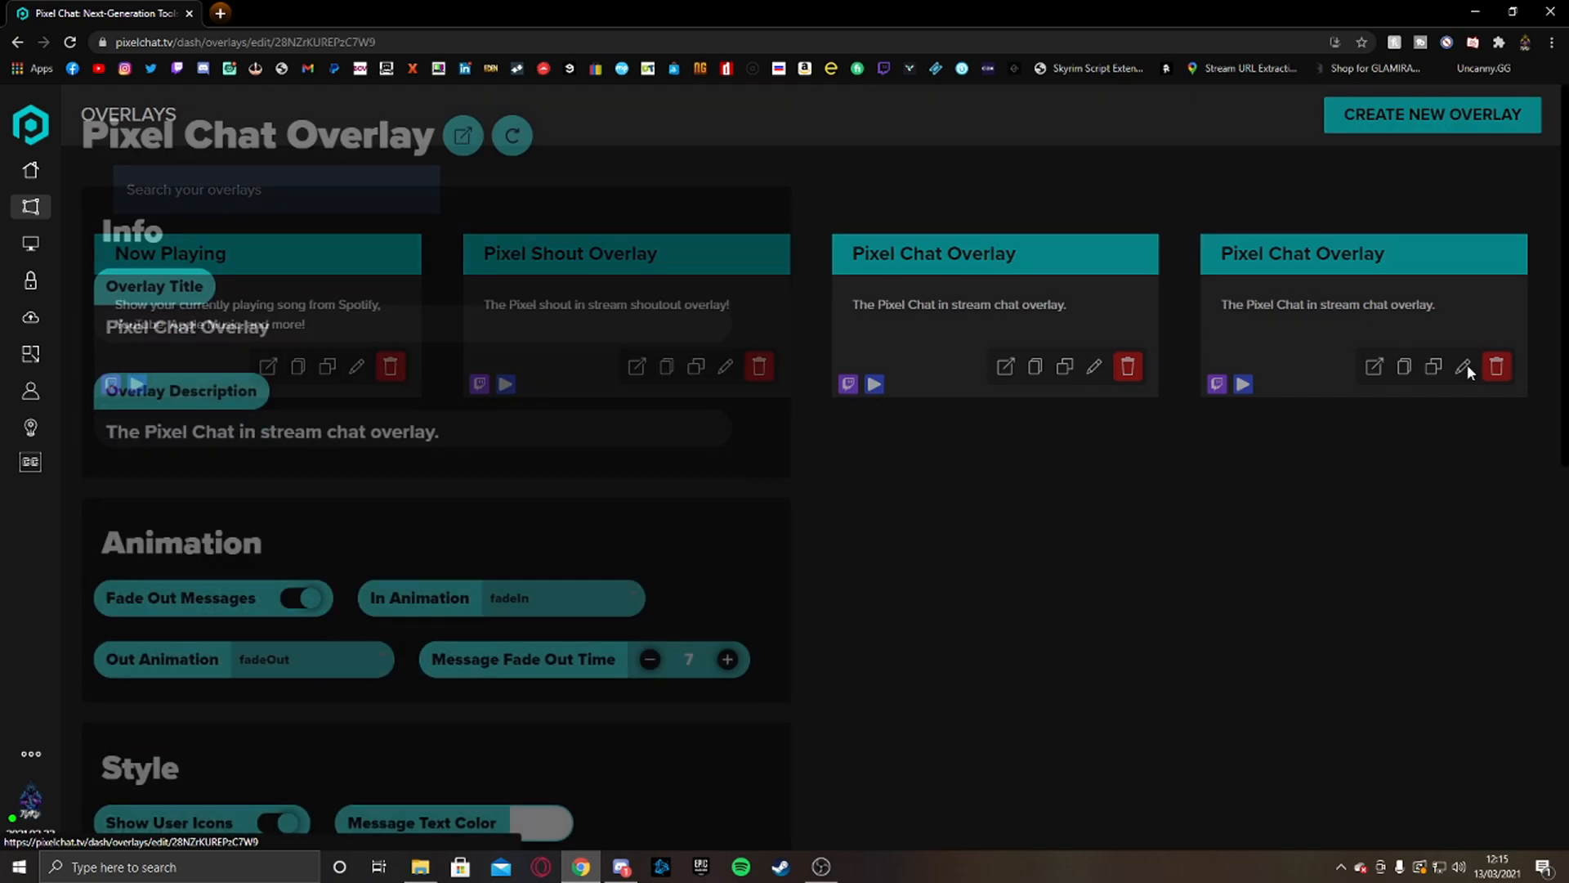
In the new overlay's Animation settings, switch off Fade Out Messages and move down to Style.
click(1463, 366)
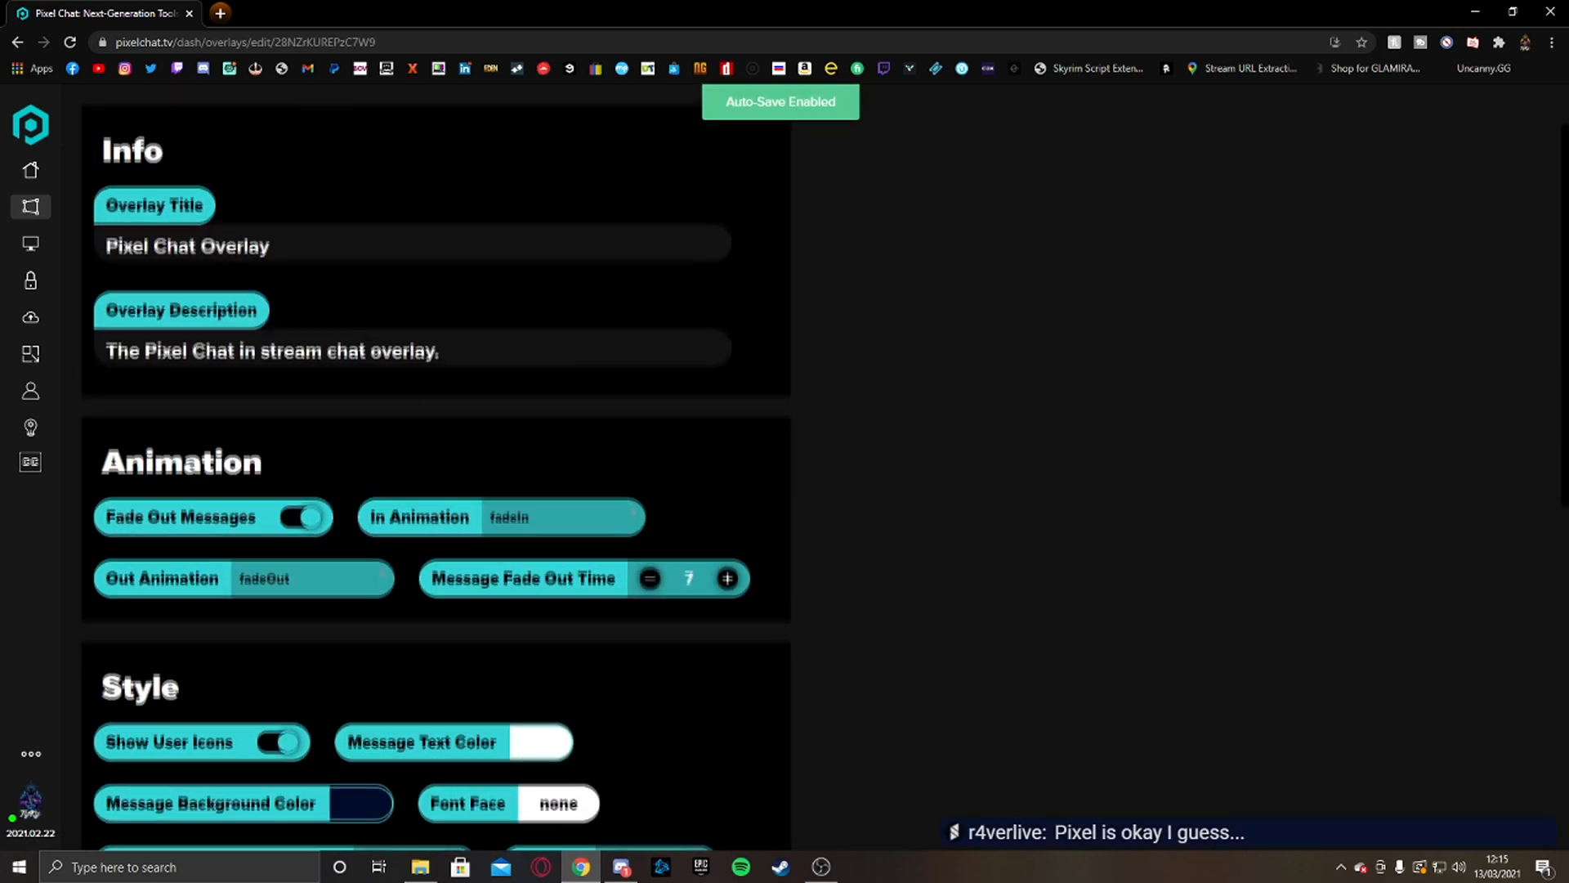
scroll(down, 3)
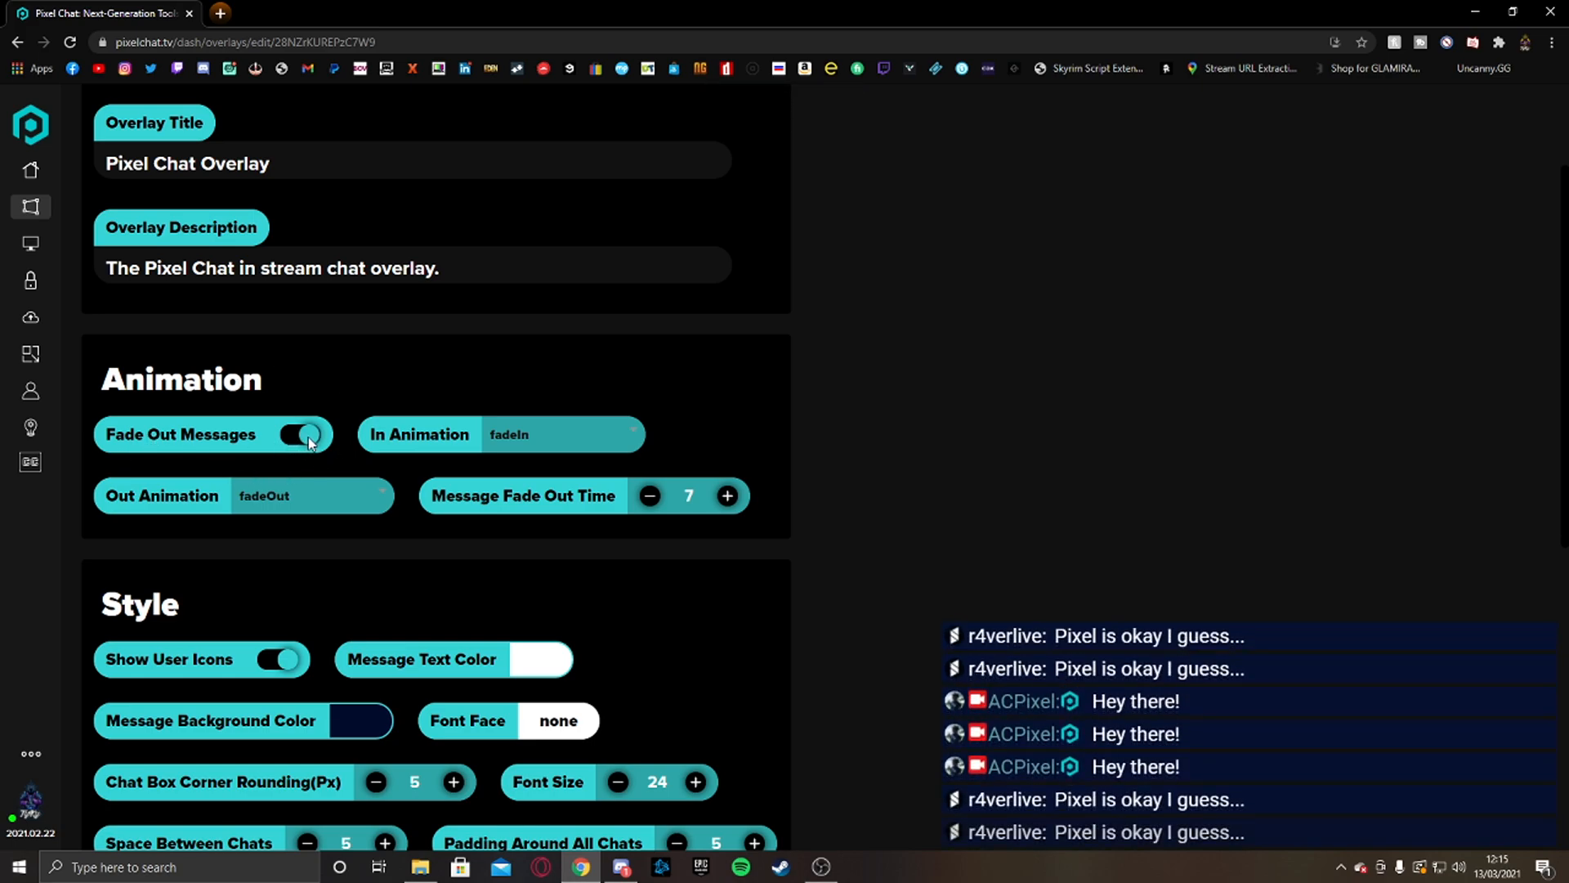
click(298, 435)
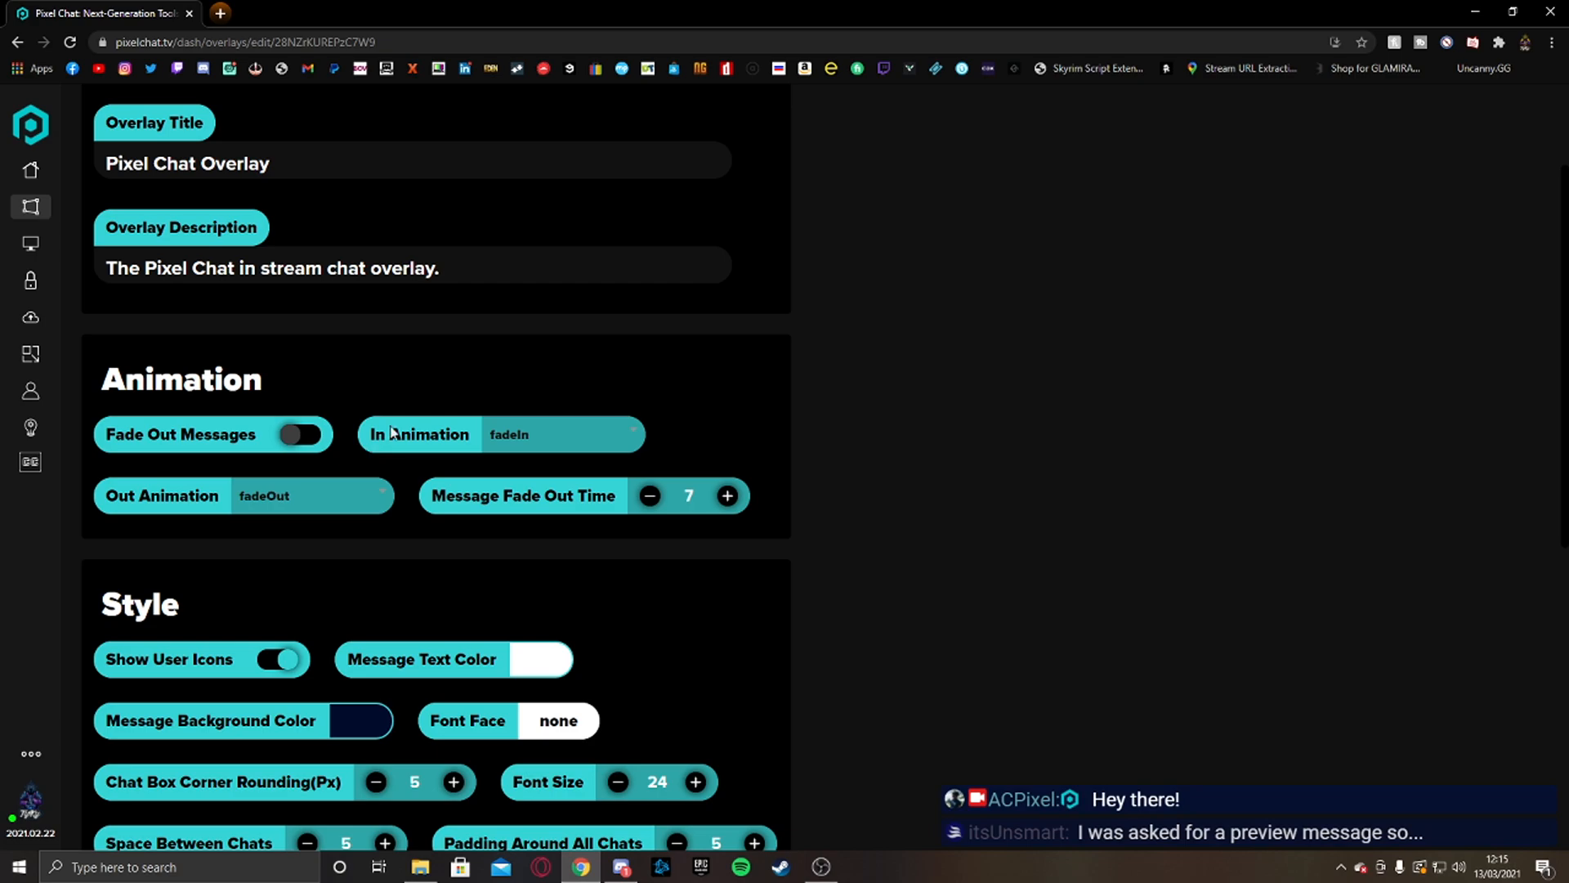
scroll(down, 3)
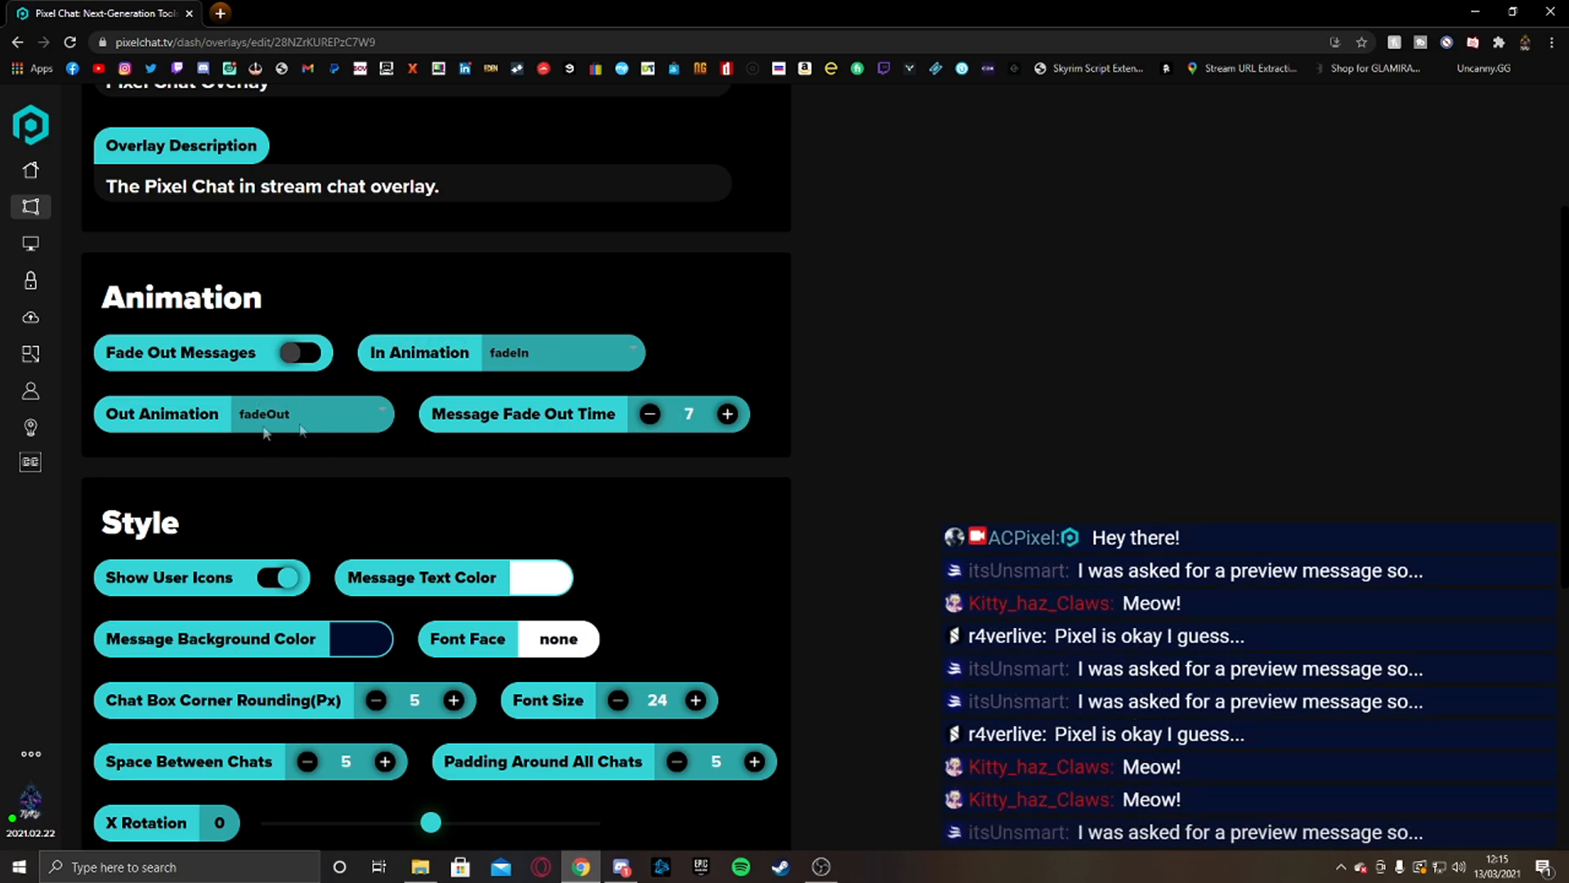
scroll(down, 3)
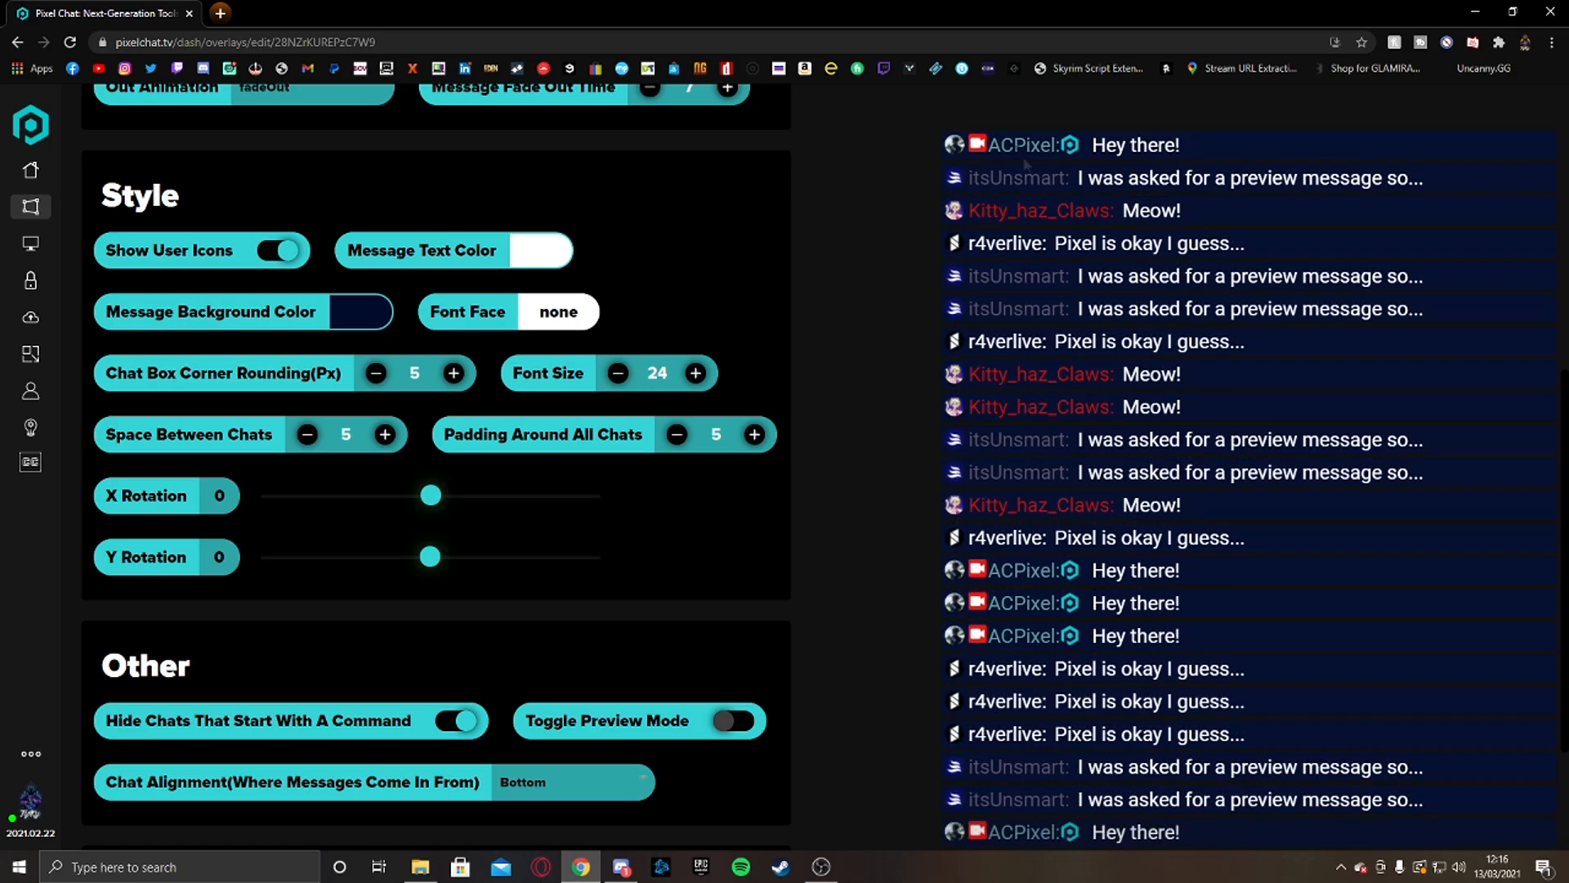
scroll(down, 3)
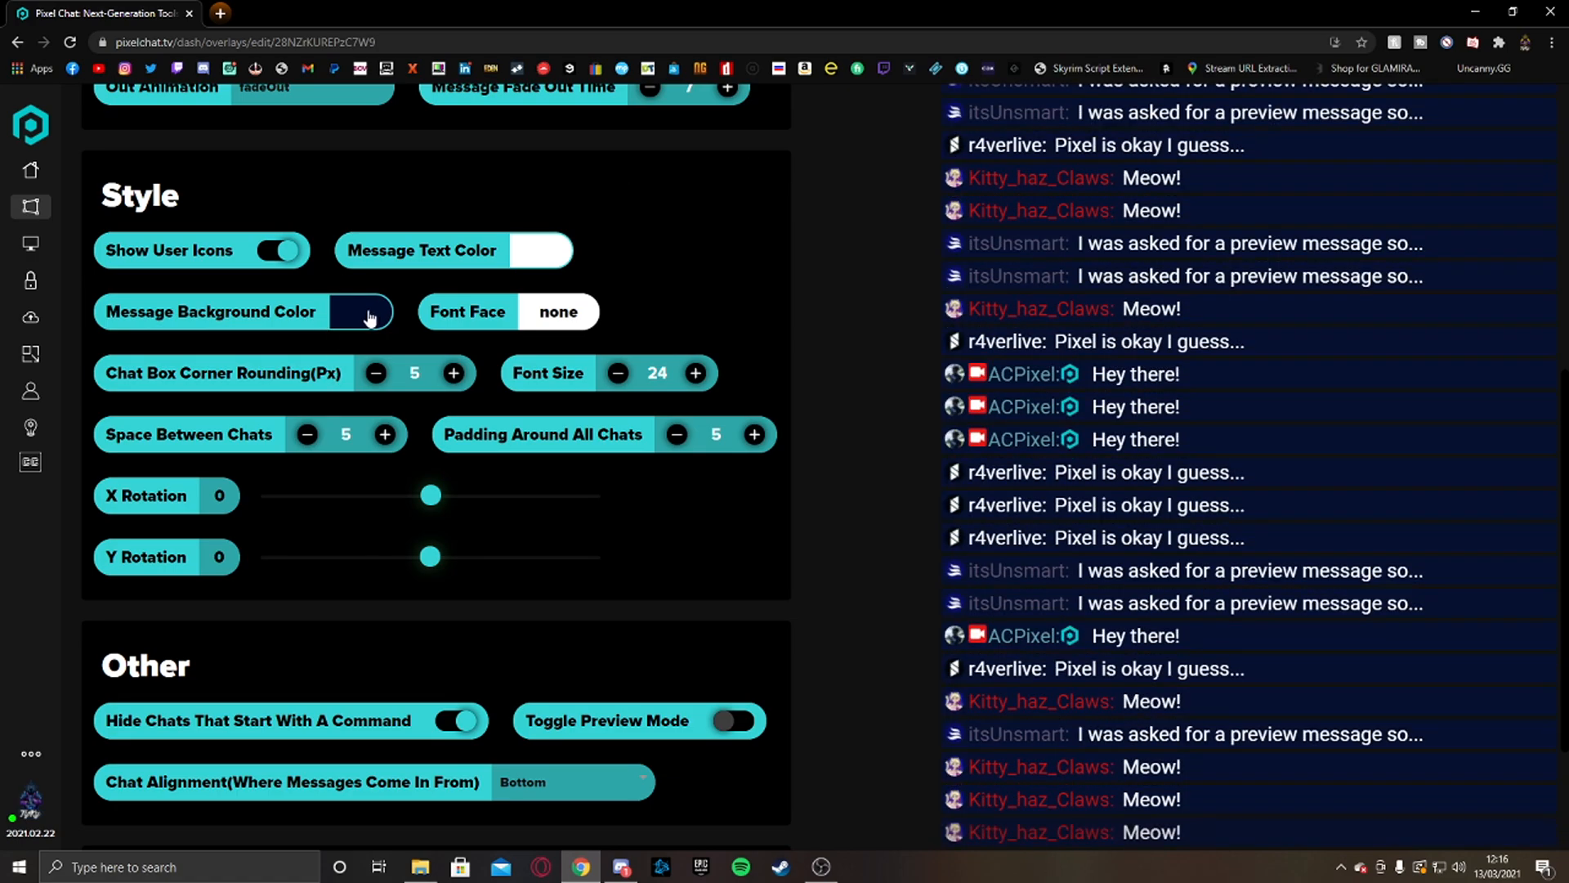
Change the message background colour to black and set the font face to Montserrat.
click(363, 311)
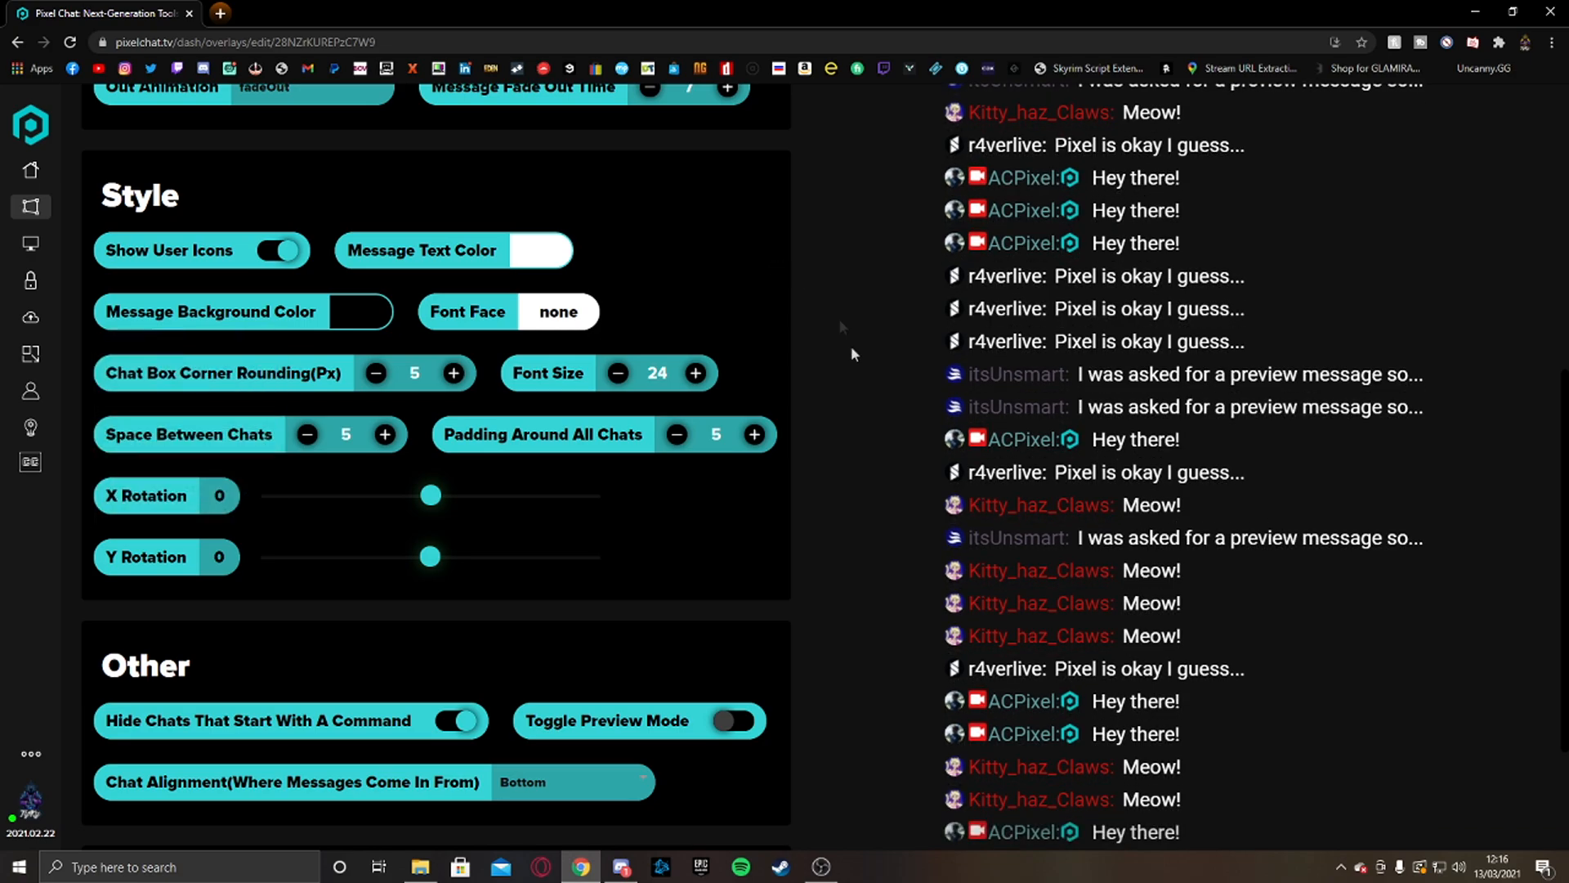
click(556, 311)
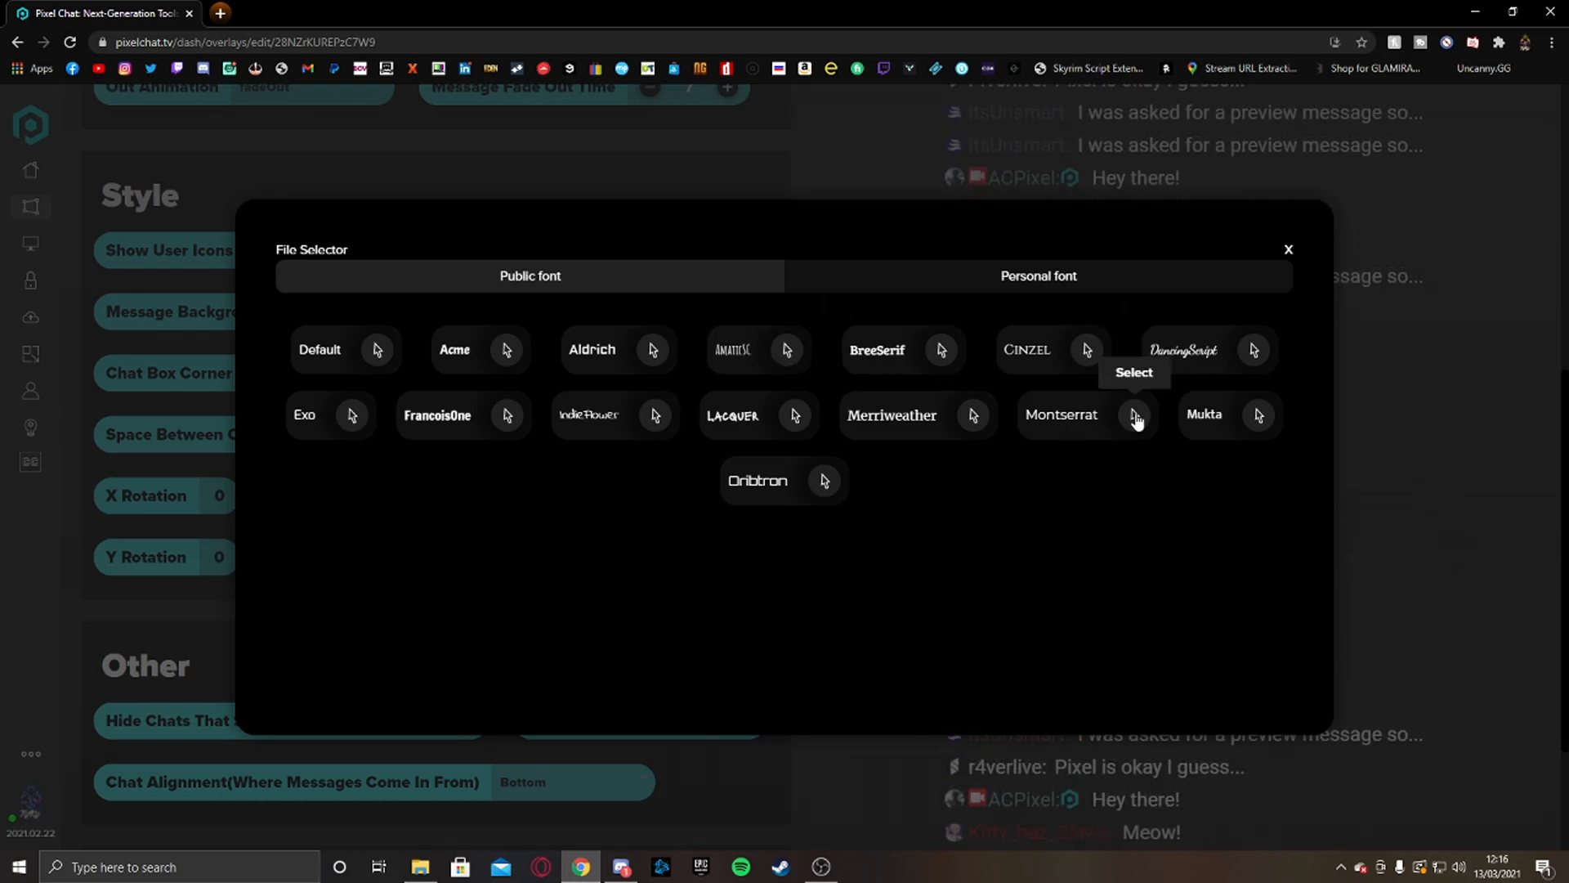
click(1134, 419)
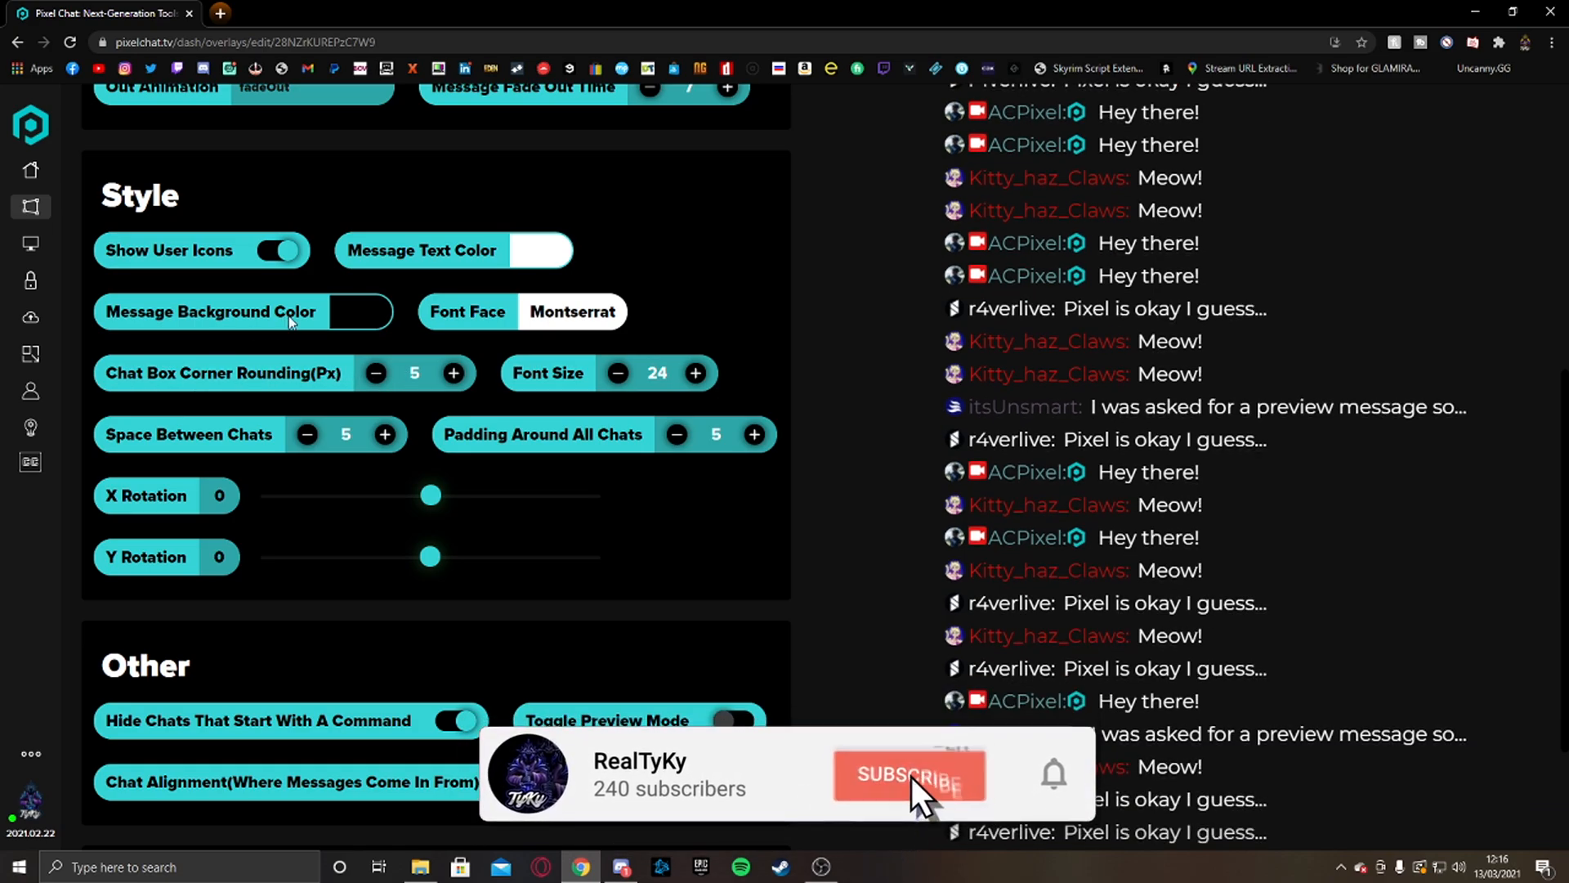
click(907, 775)
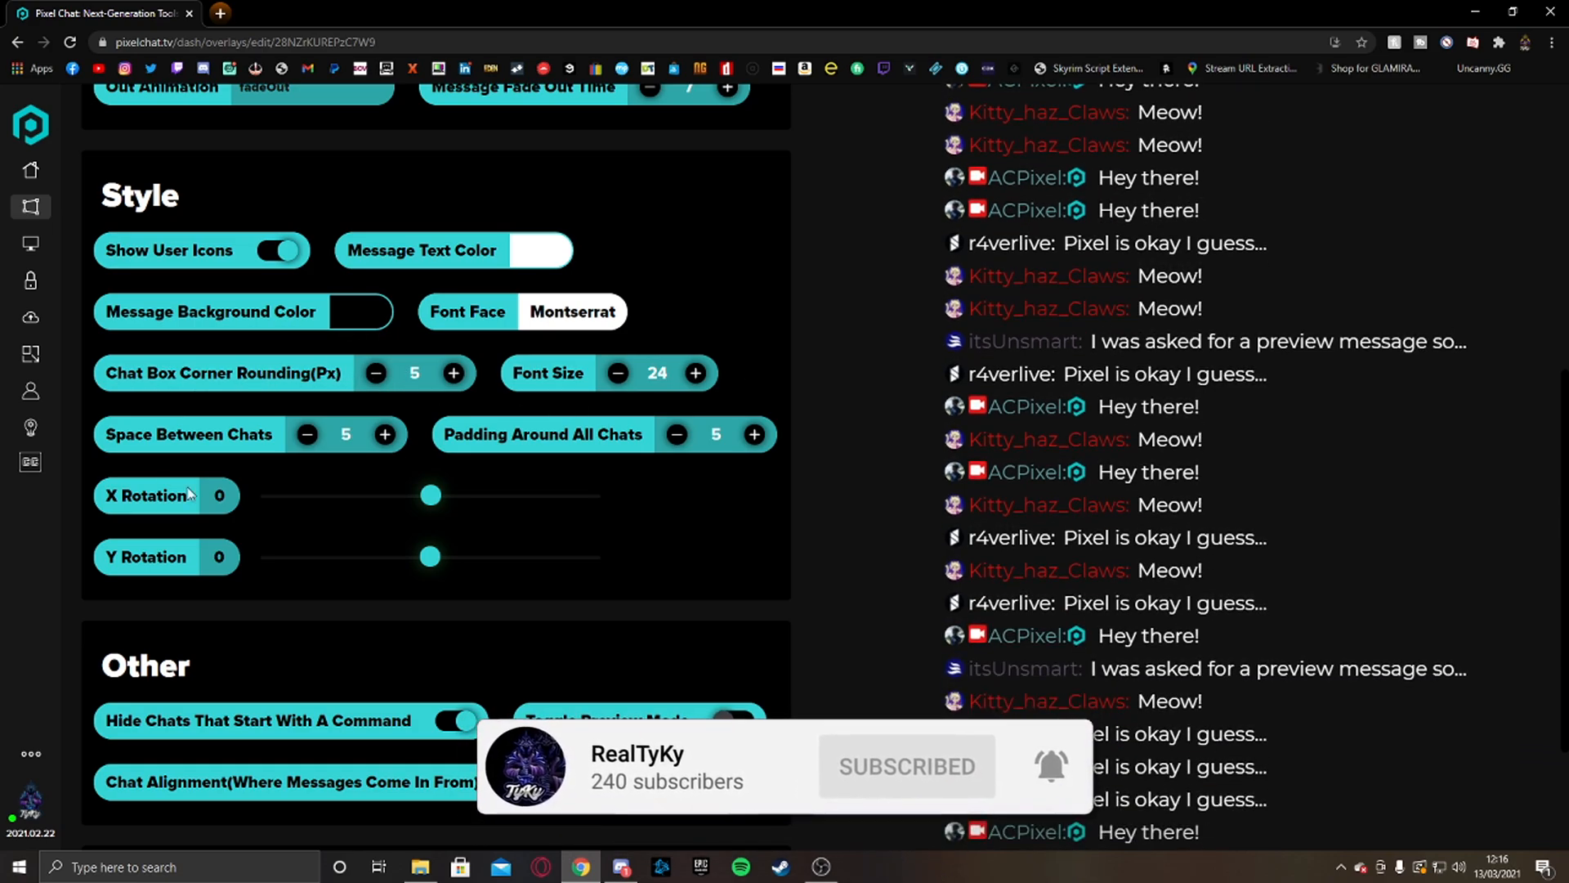
scroll(down, 3)
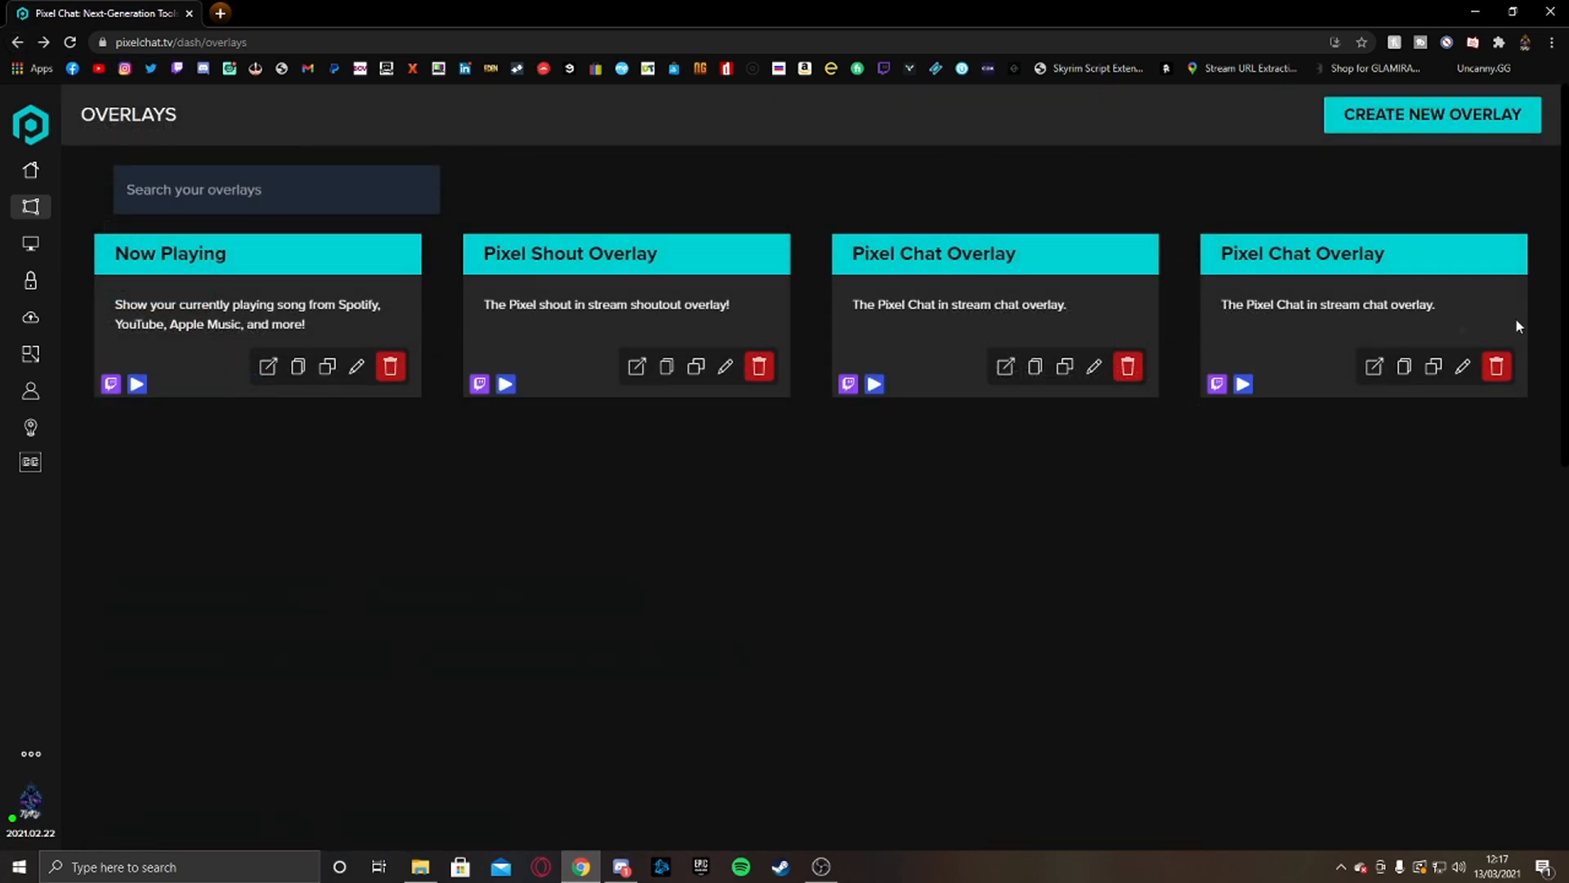
mouse_move(1438, 366)
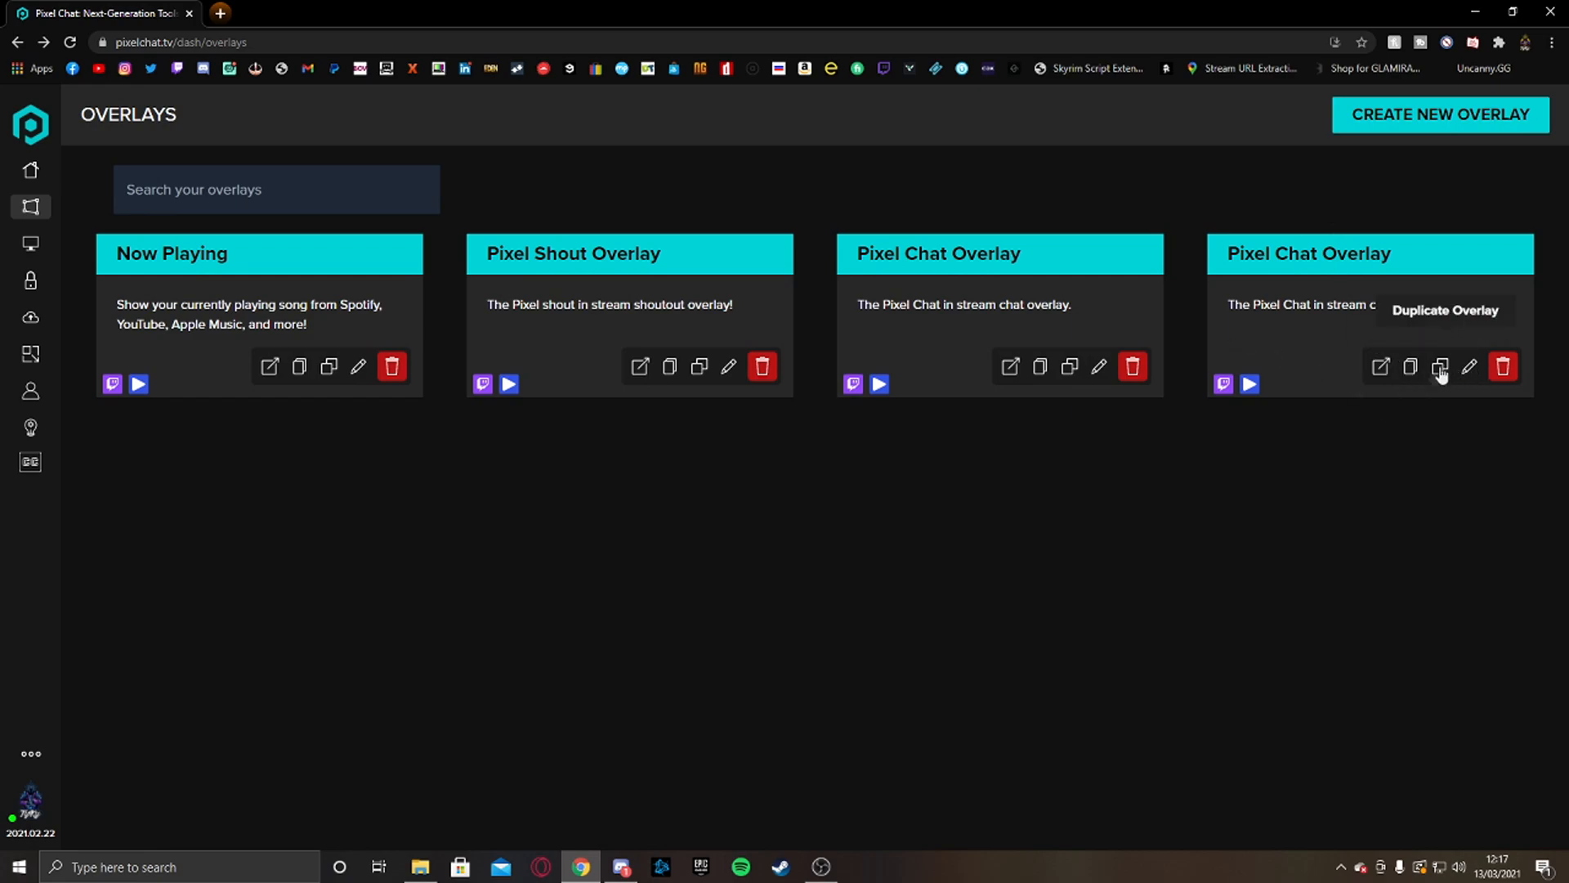
Copy the last Pixel Chat Overlay's link and switch over to OBS Studio.
click(1379, 366)
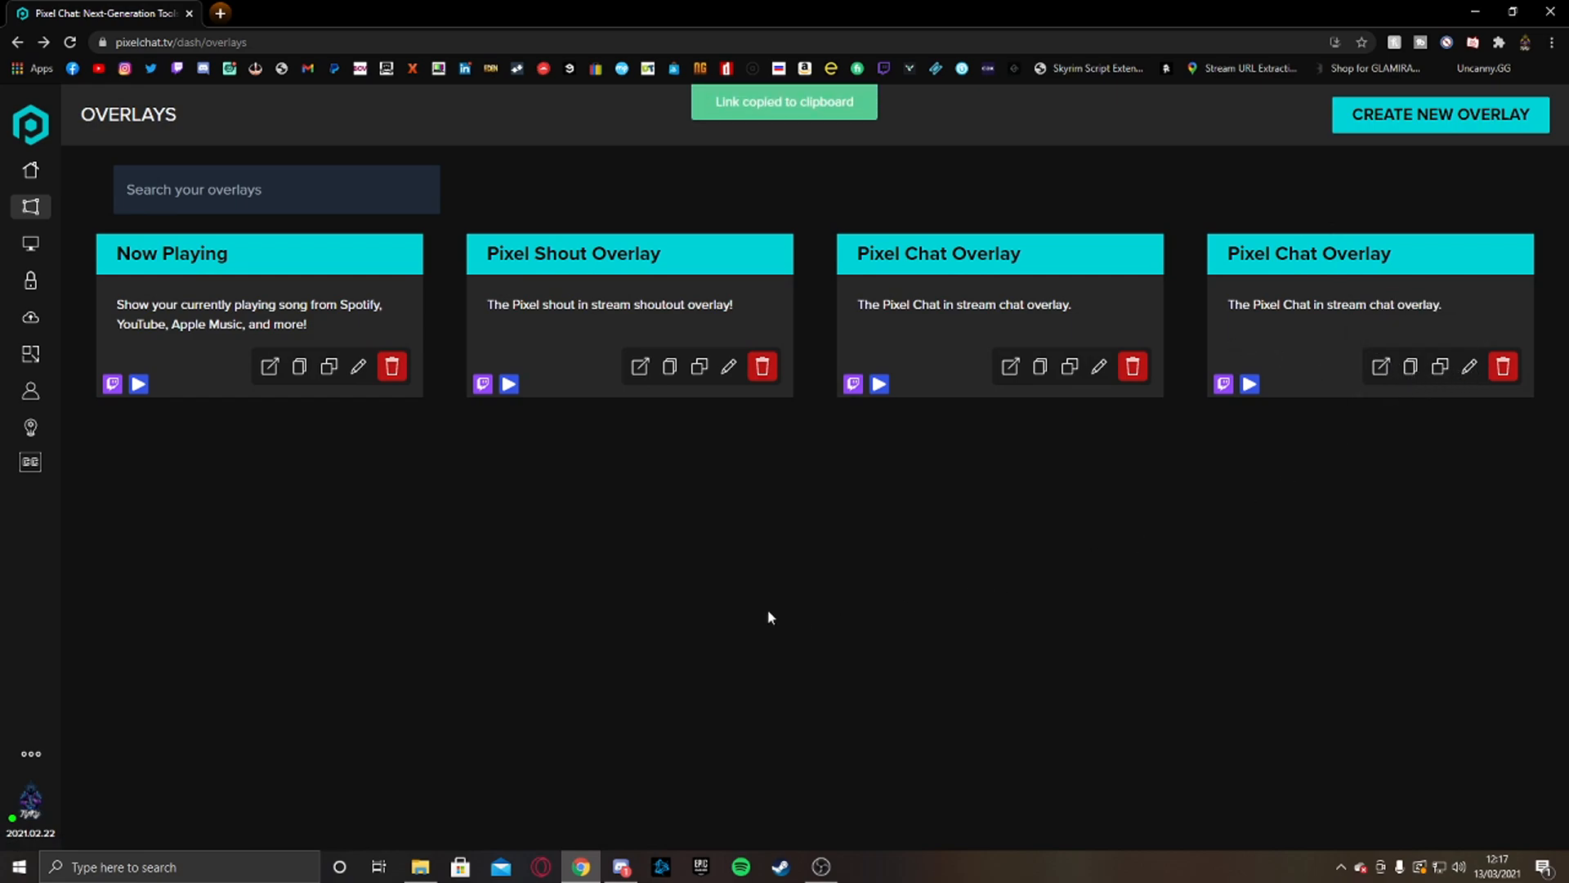
click(819, 866)
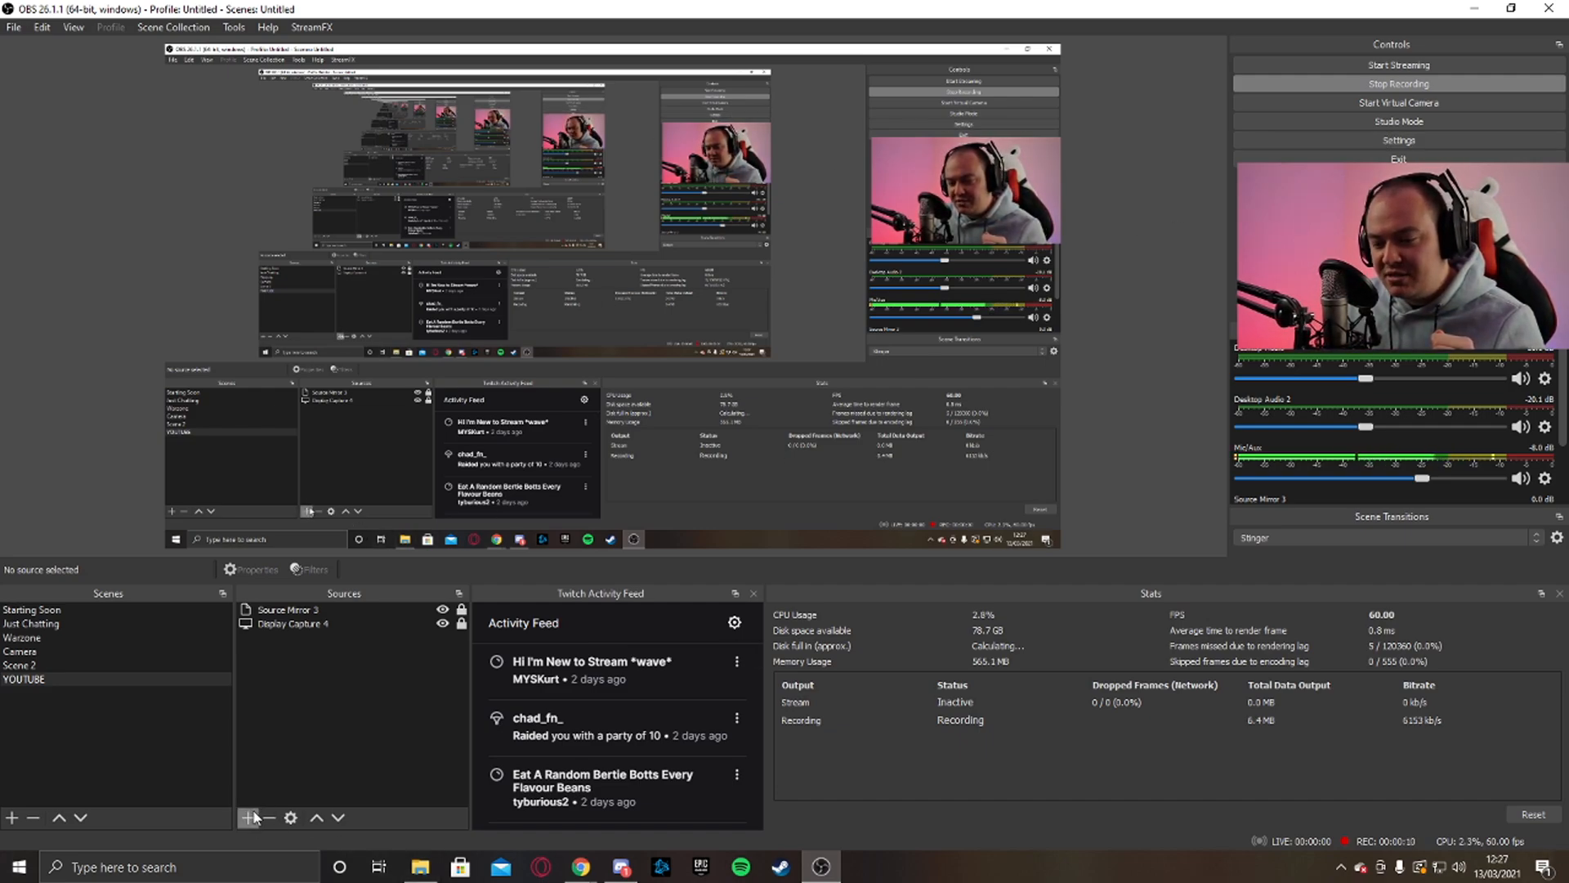
Add a Browser source named 'htdfgshtherts' pointing at the copied Pixel Chat overlay URL.
click(247, 817)
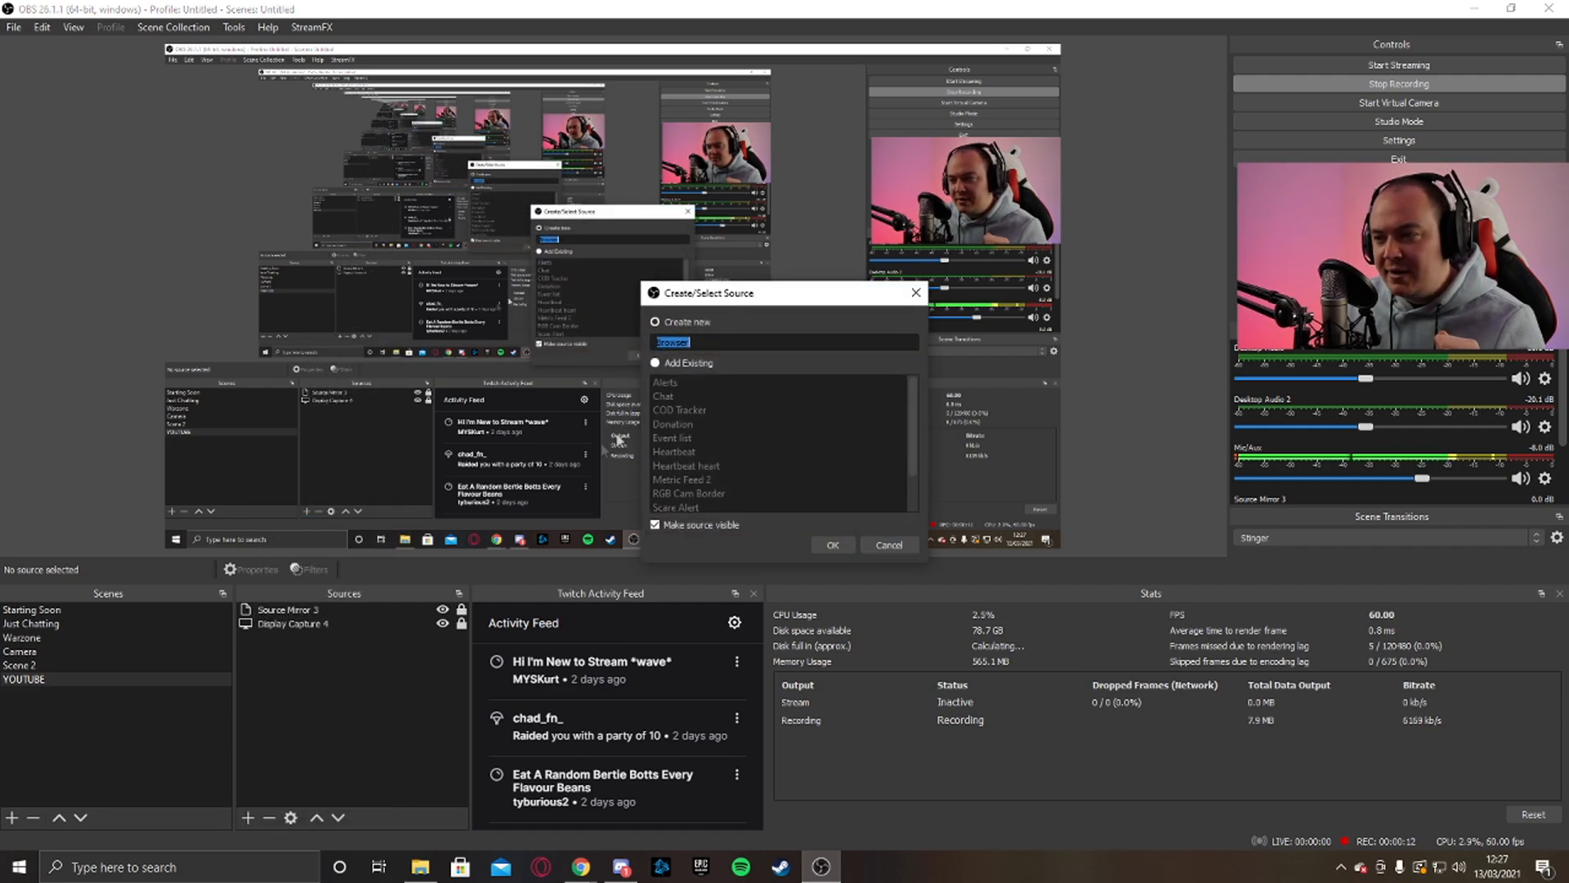
text(htdfgshtherts)
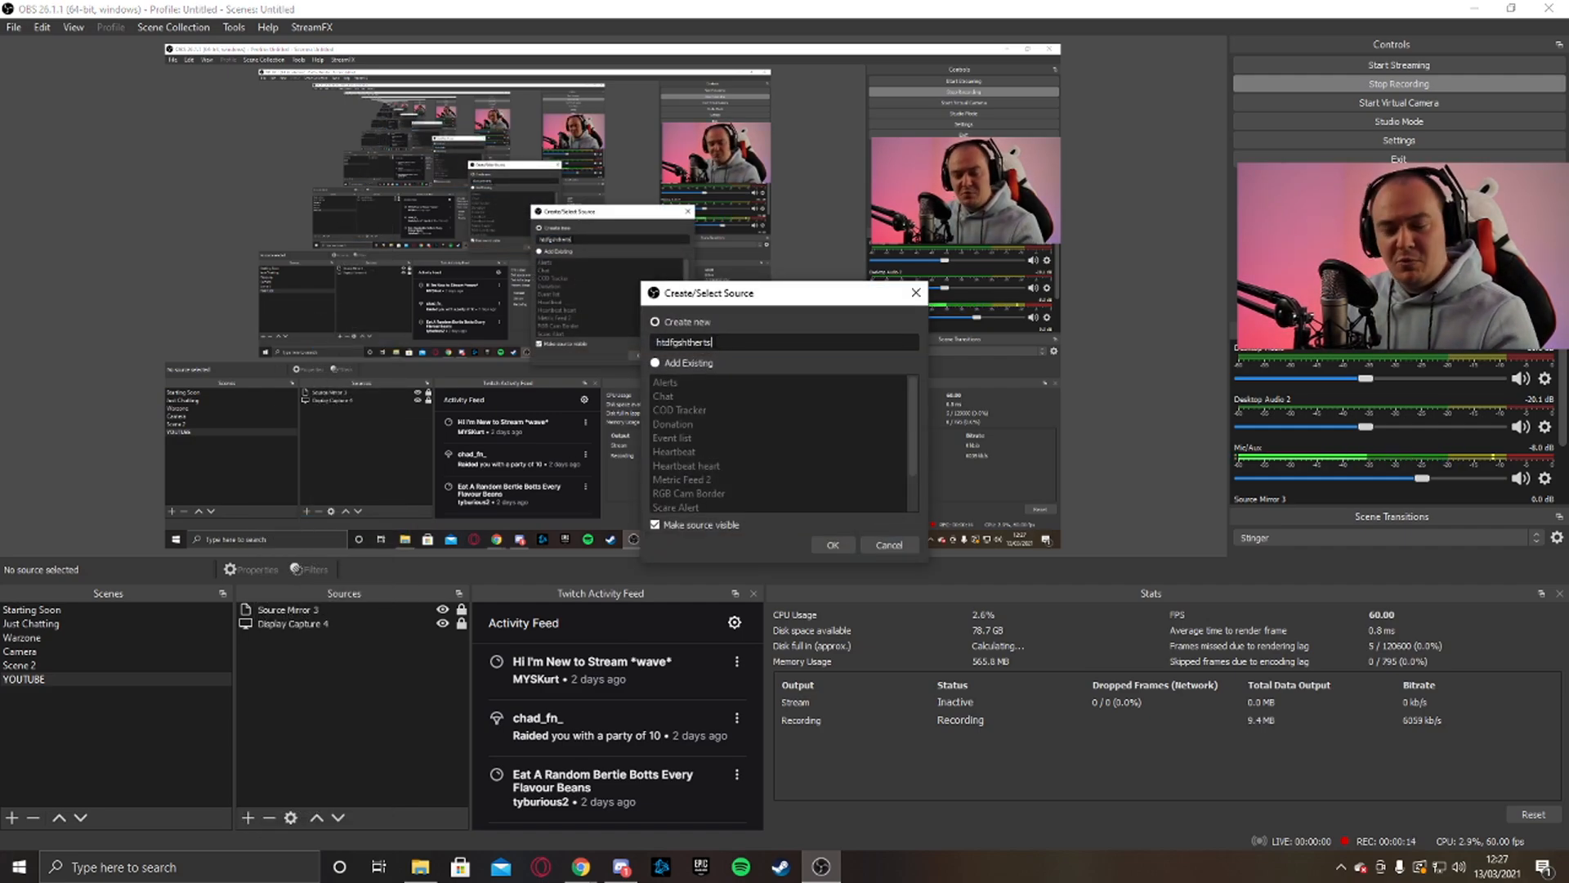
click(832, 544)
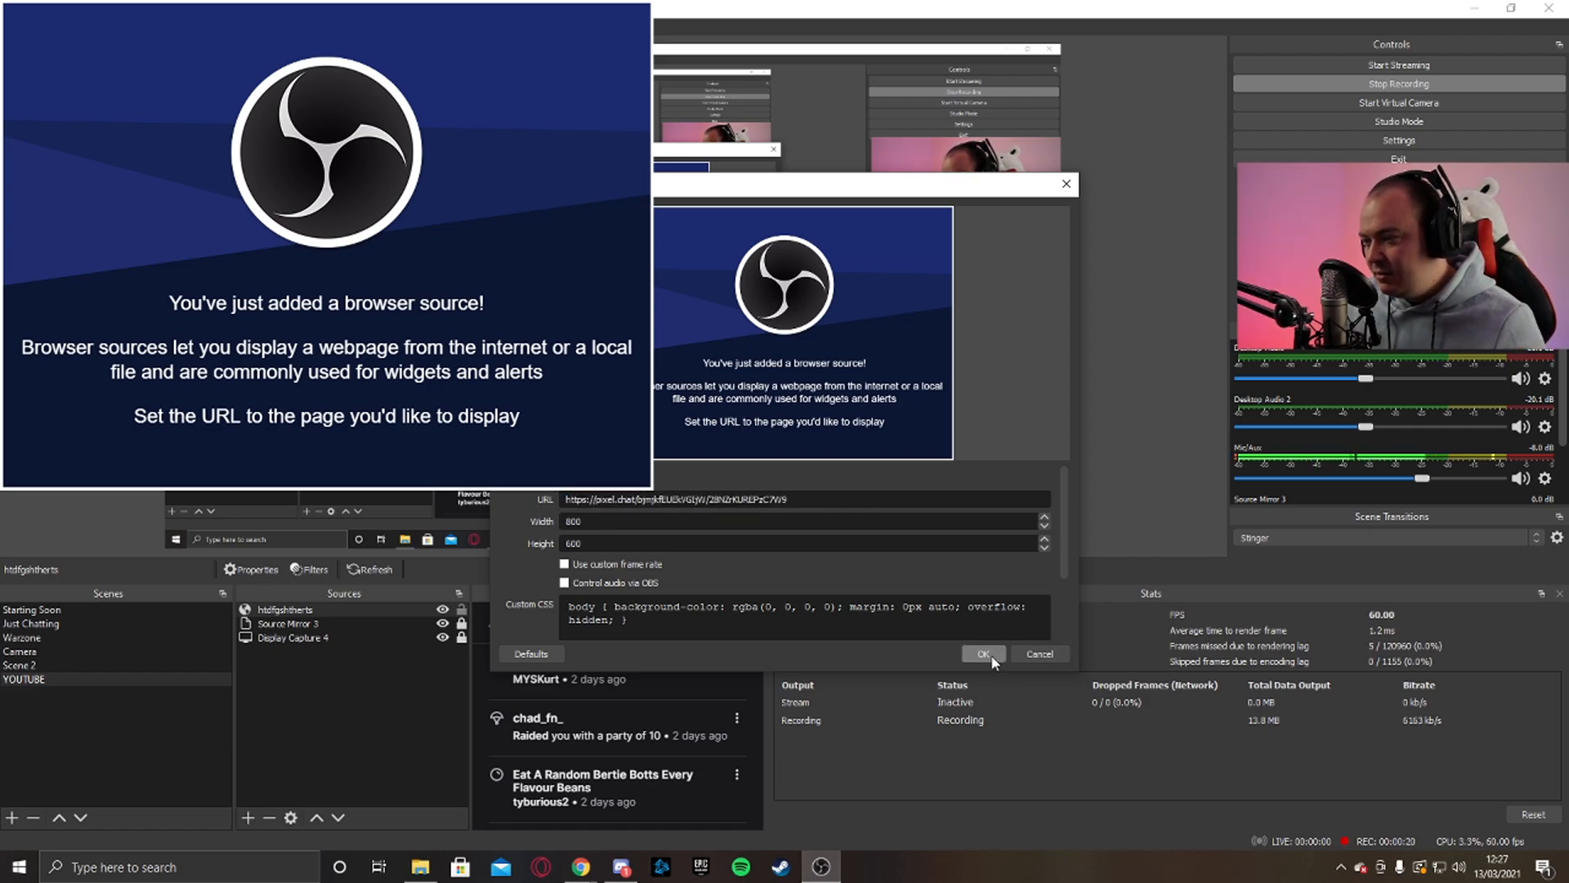
click(982, 654)
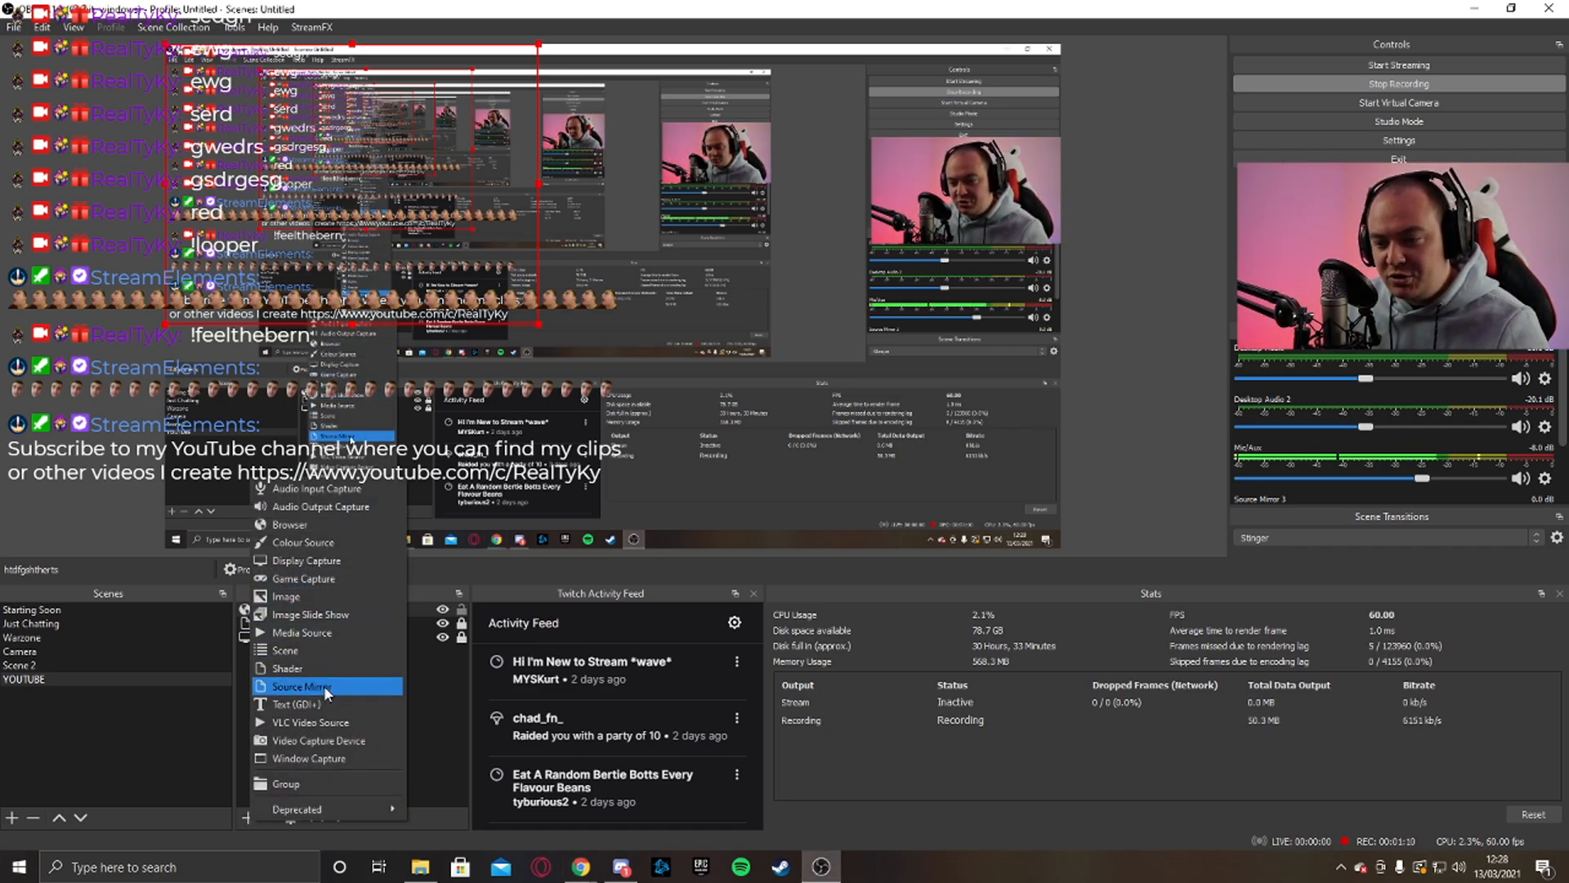
Create Source Mirror 4 mirroring the camera source.
click(301, 686)
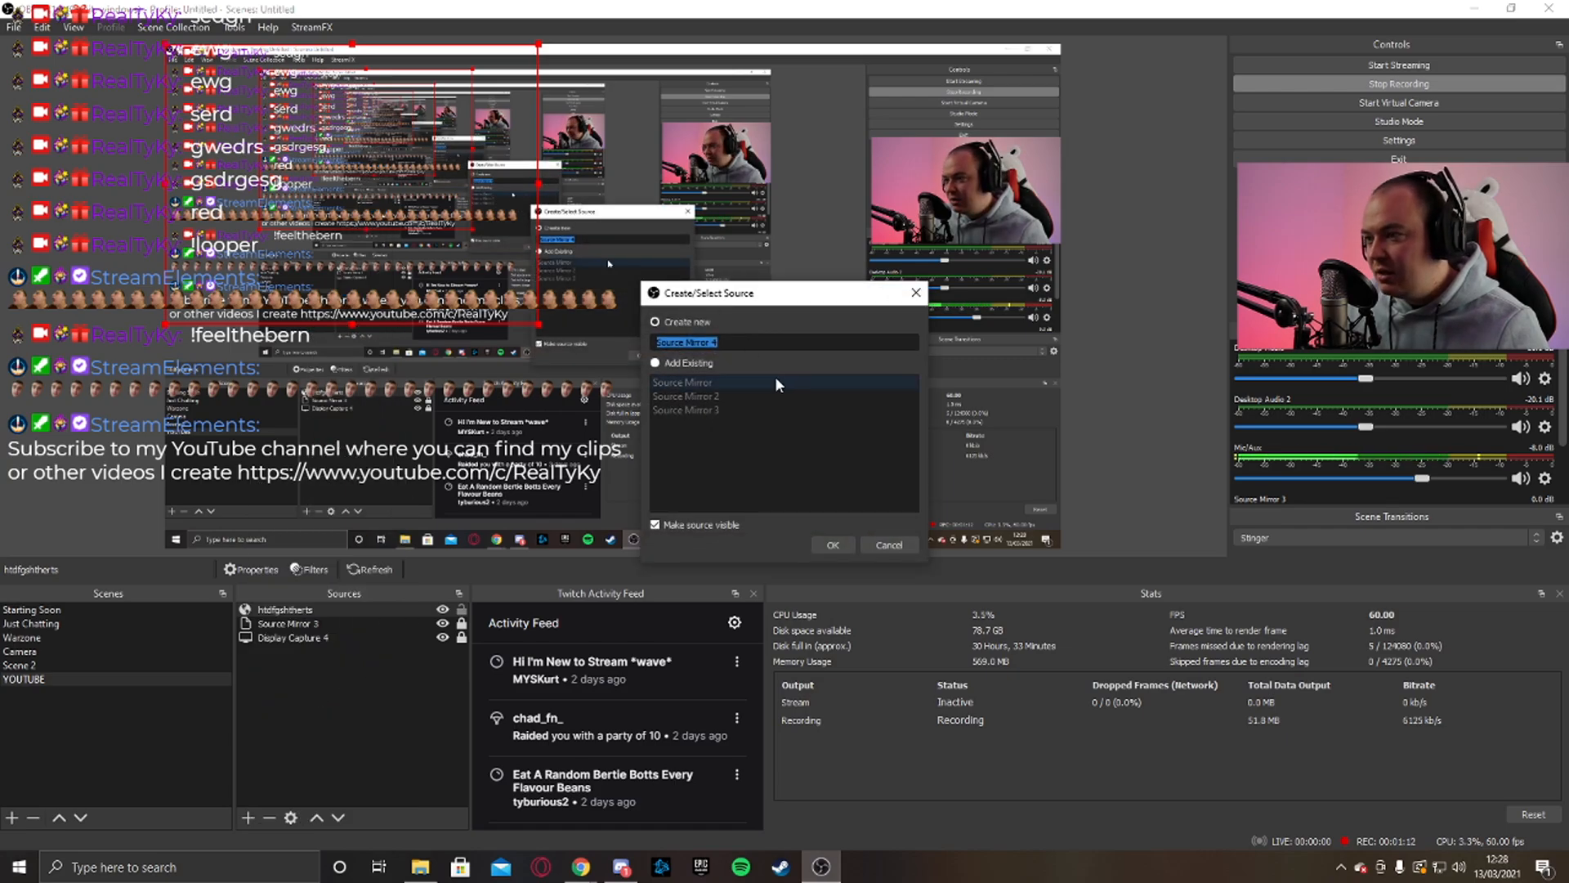
click(832, 544)
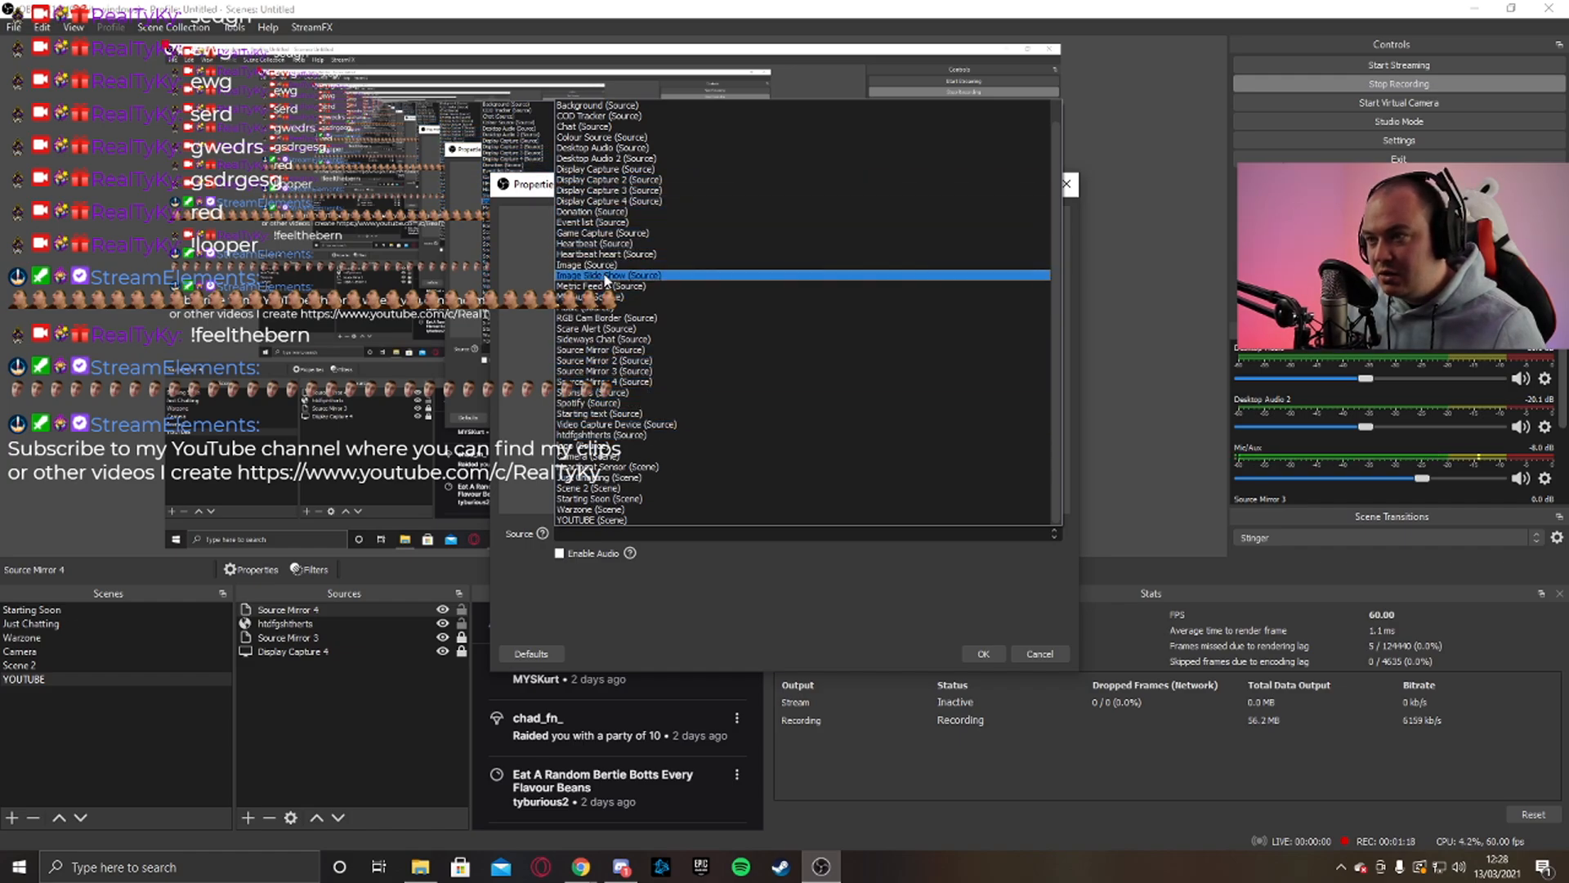
click(600, 466)
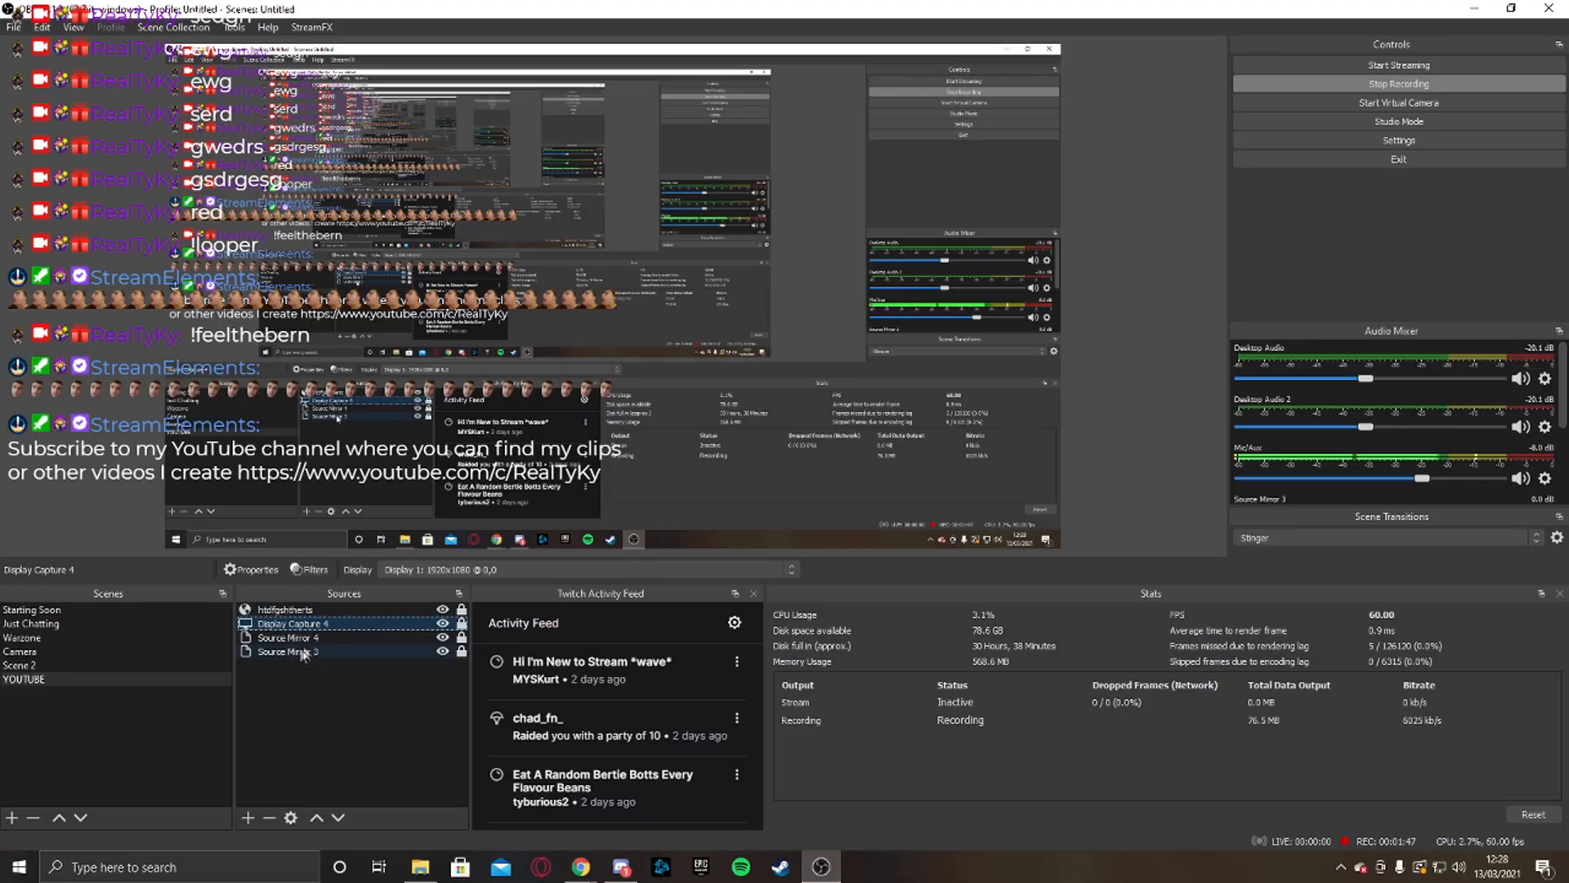
Add a Blur filter of type Dual Filtering to Source Mirror 4.
right_click(291, 638)
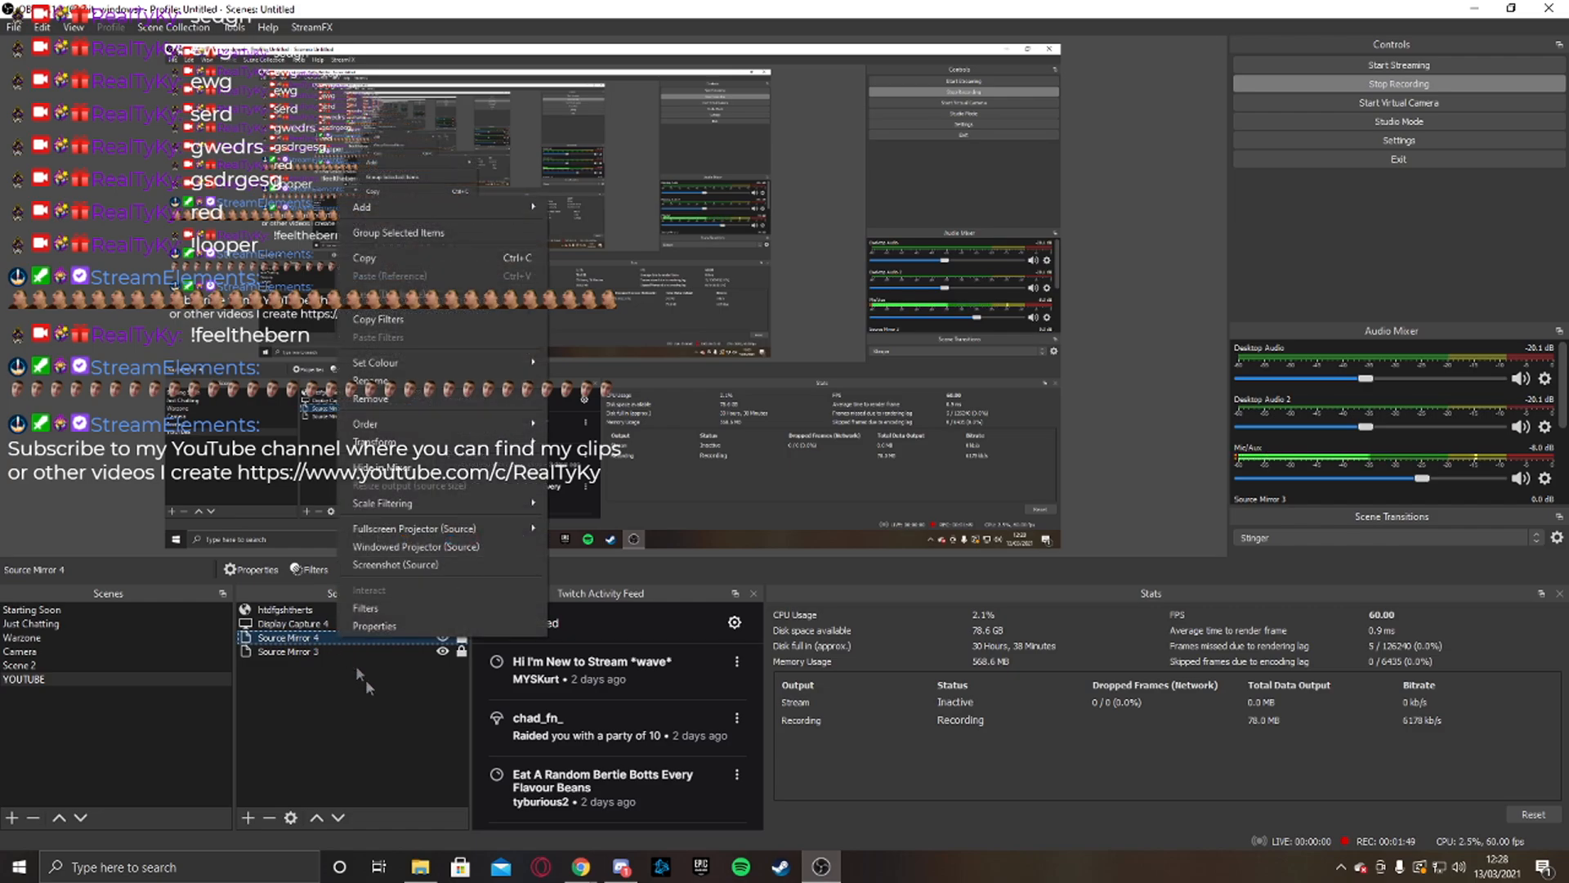
click(365, 608)
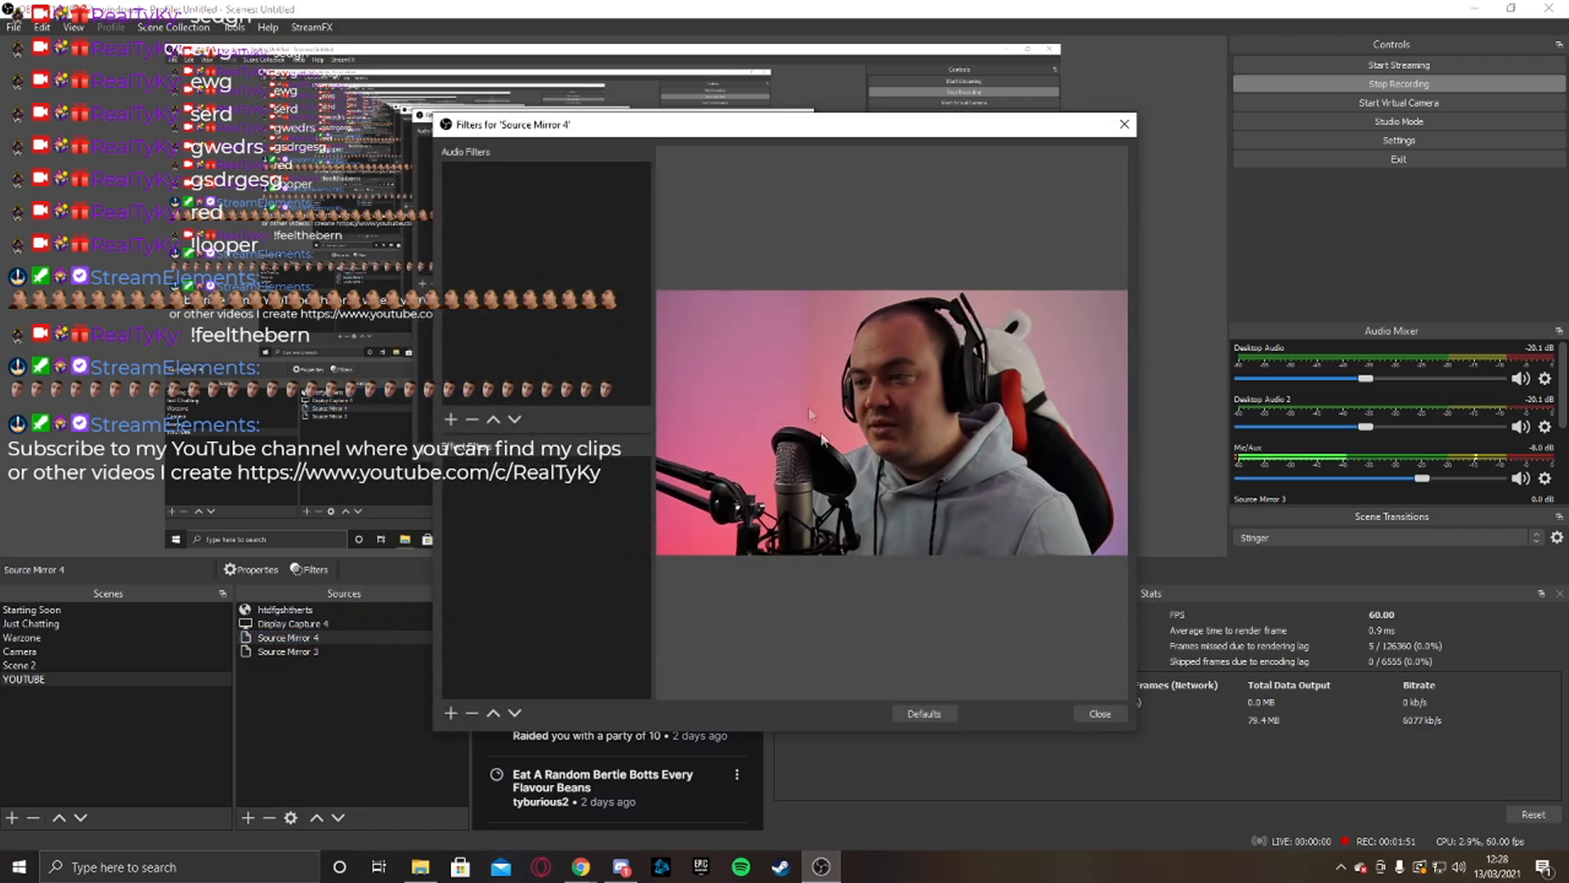
click(450, 418)
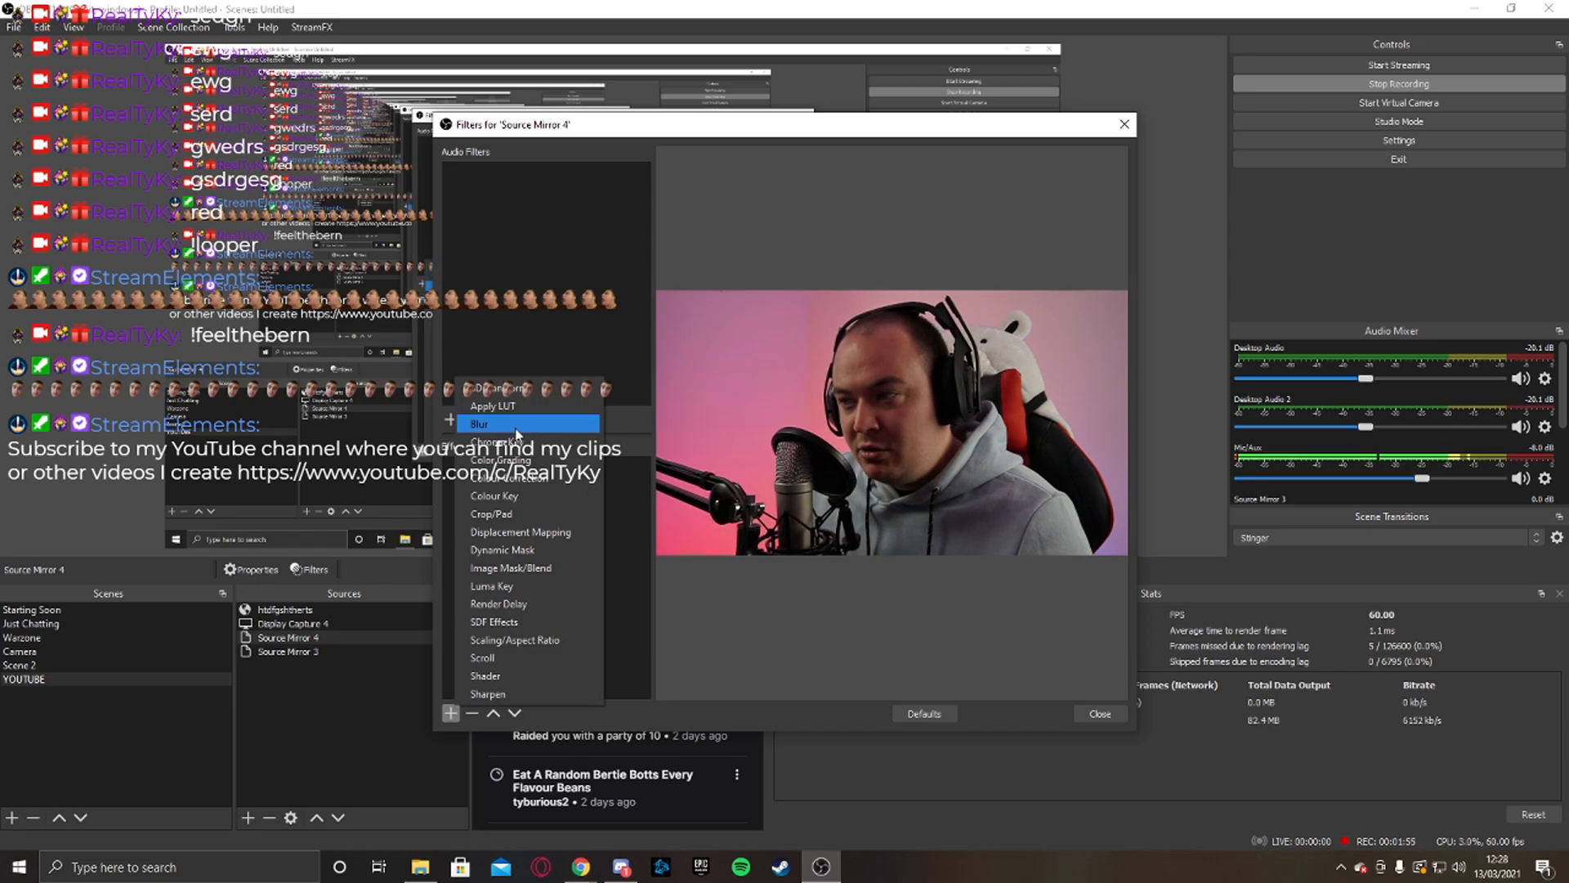
click(479, 424)
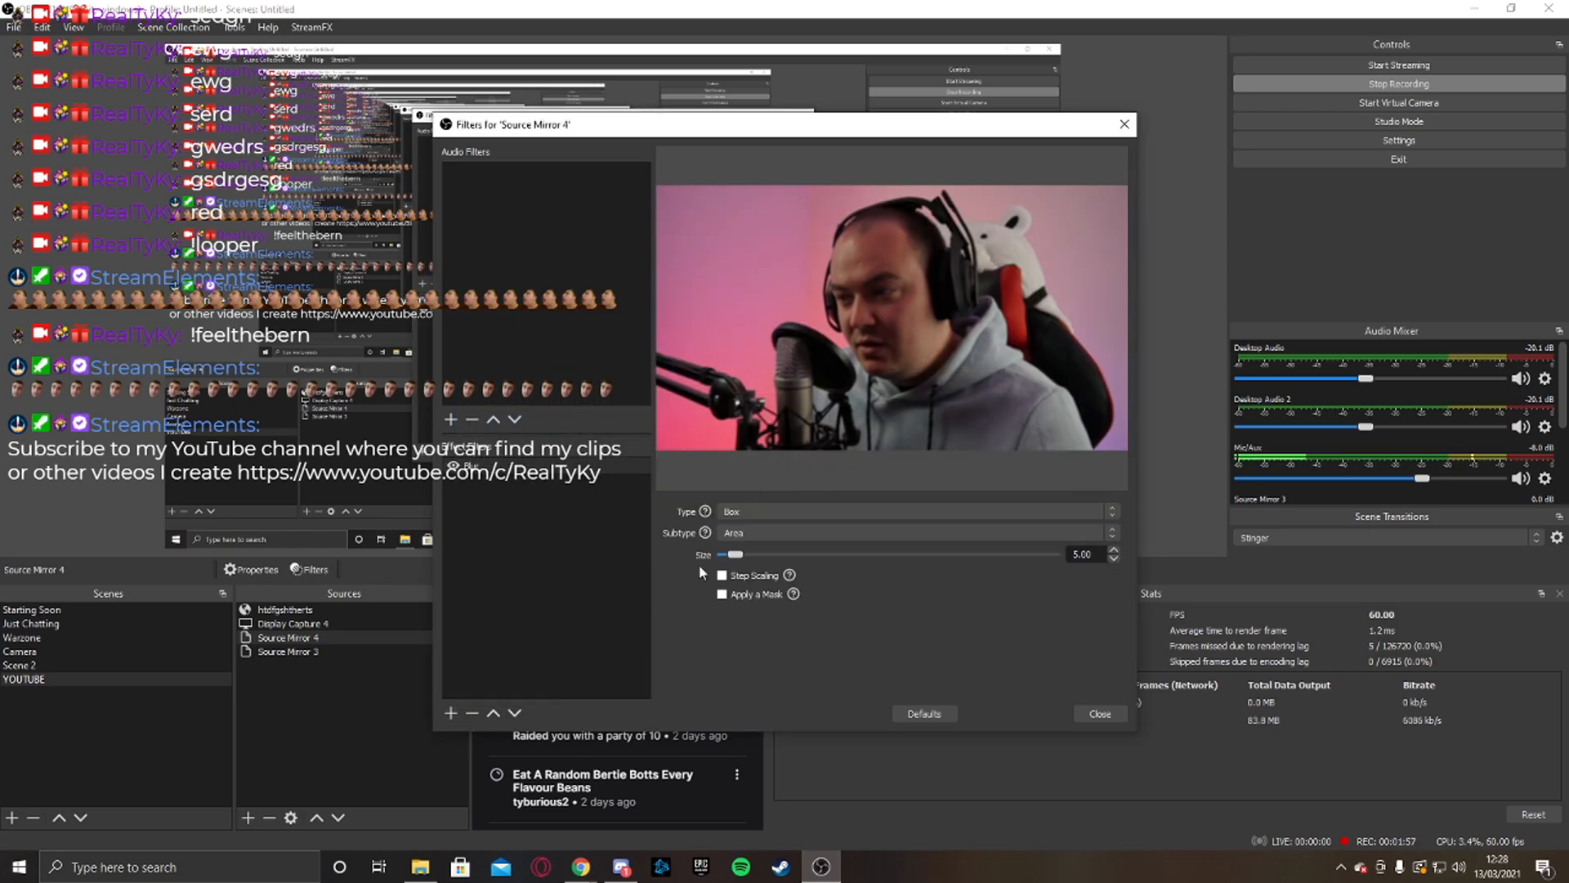
click(731, 512)
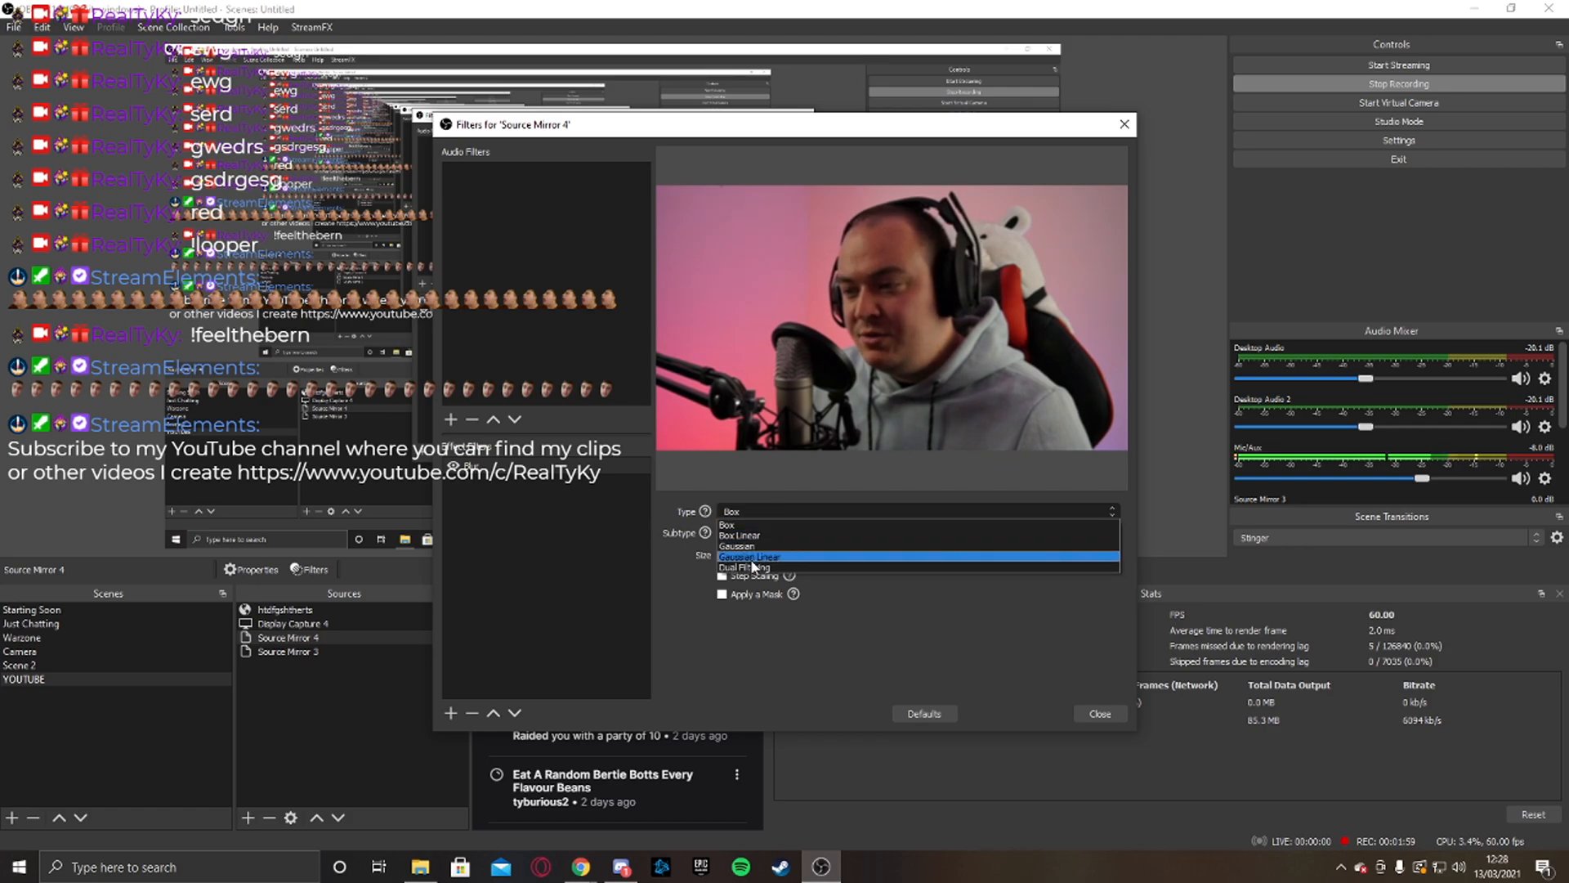
click(746, 568)
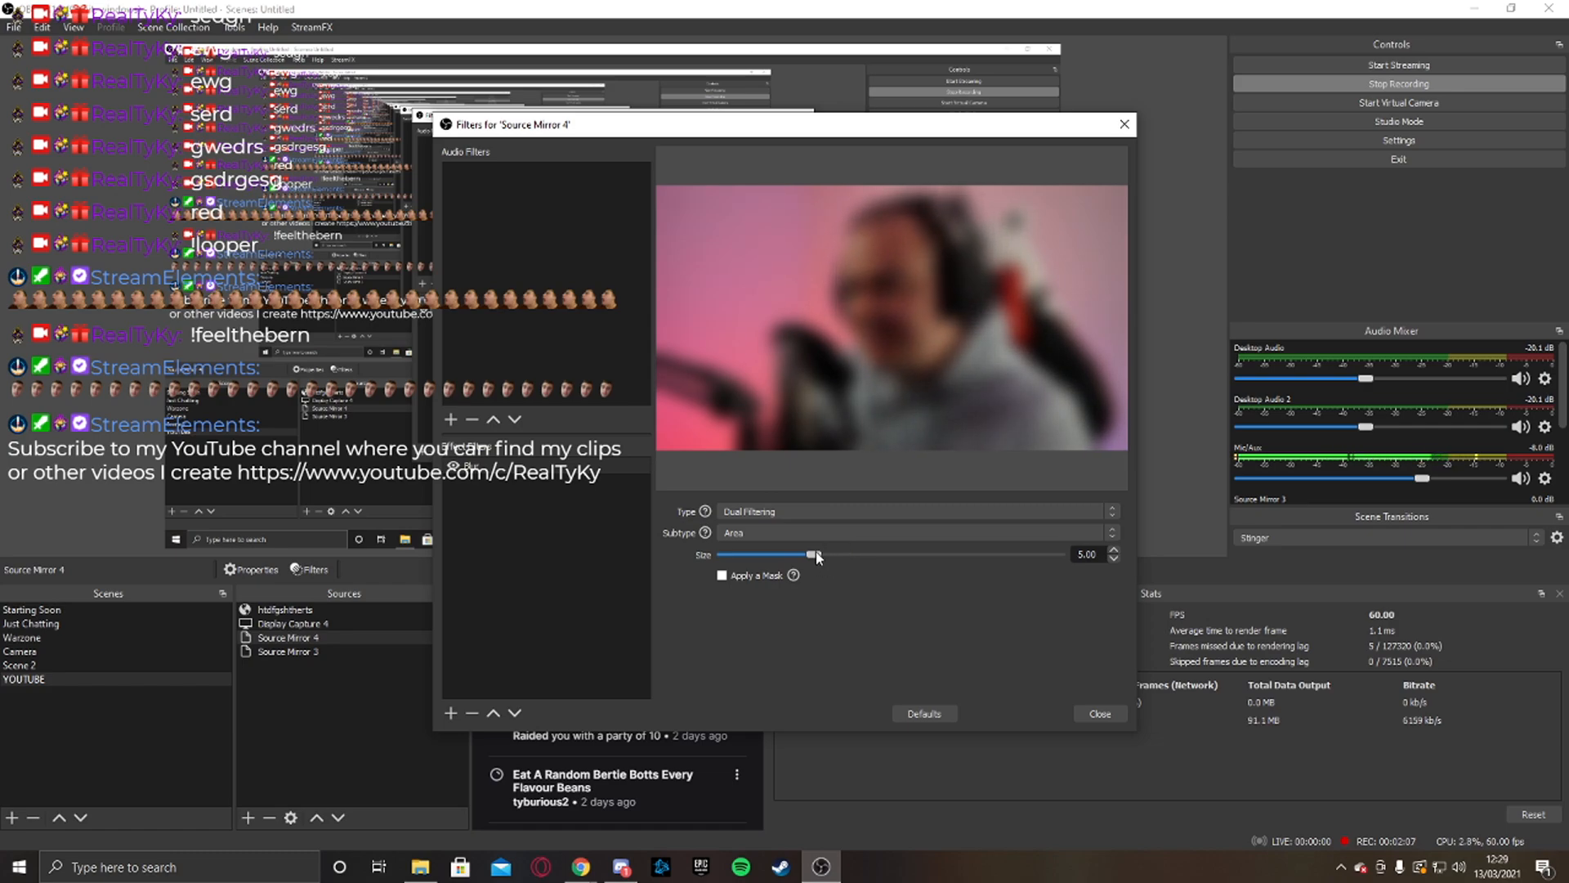
click(1099, 714)
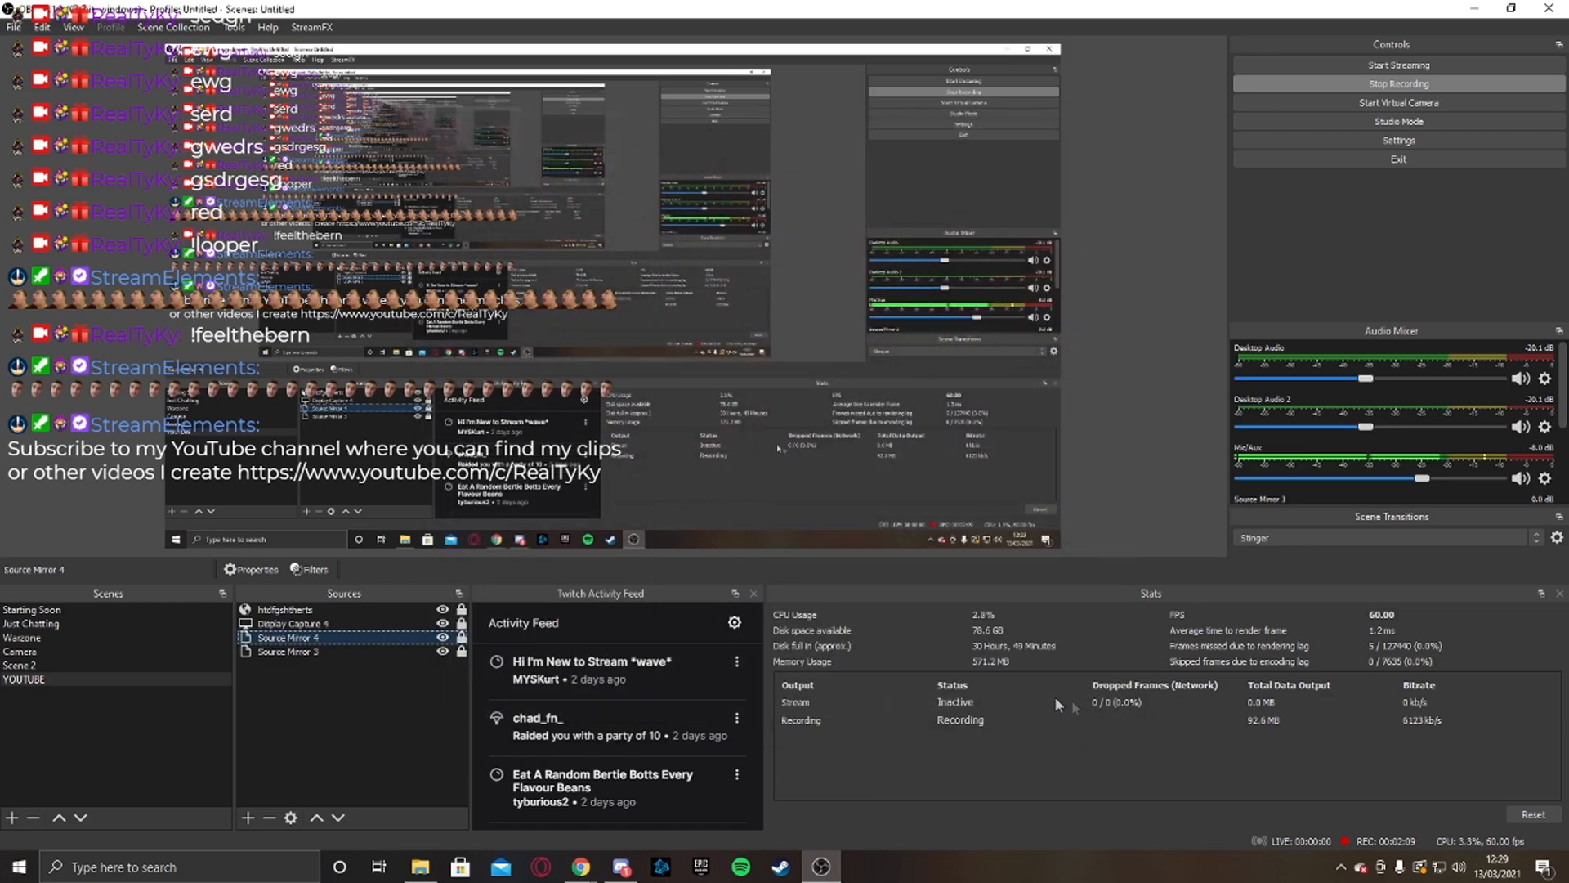
click(291, 623)
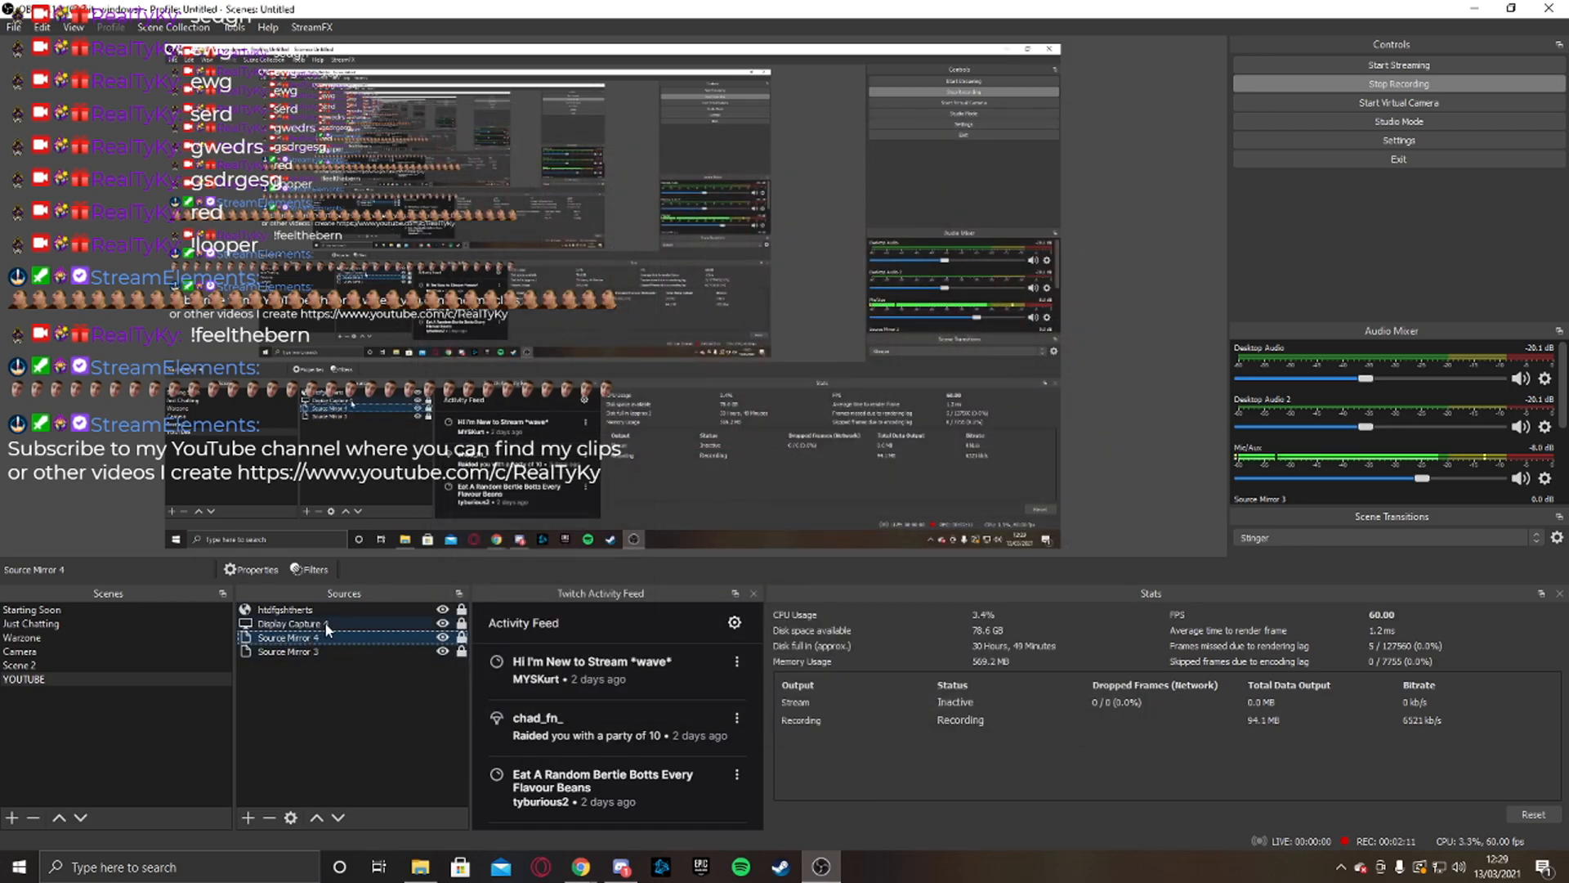